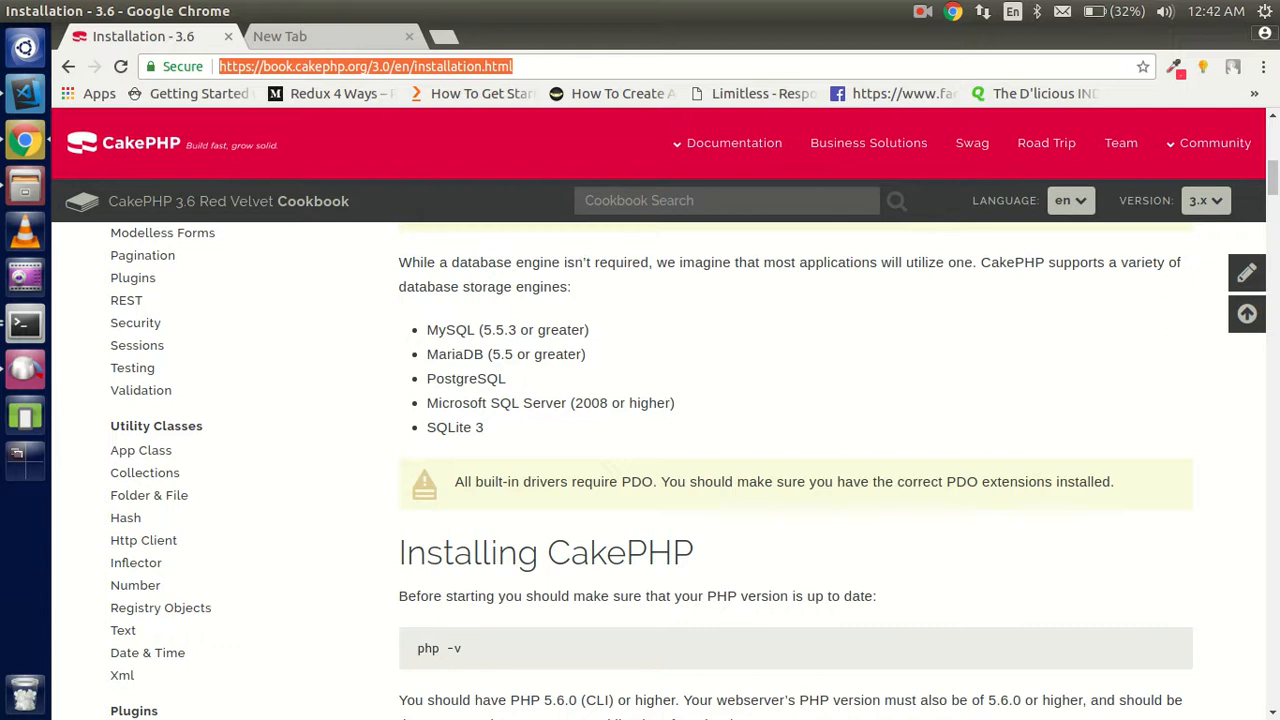
Step: Scroll the CakePHP 3.x guide past the PHP version notes to Installing Composer
scroll(down, 3)
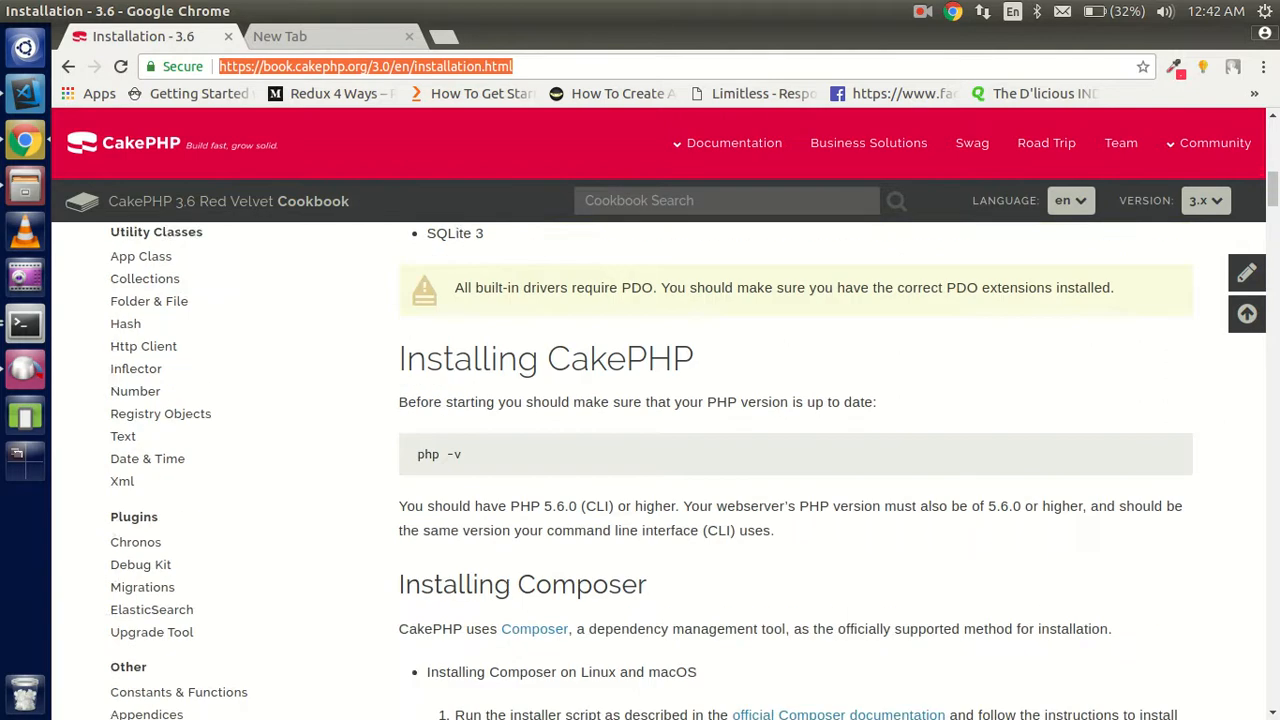
scroll(down, 3)
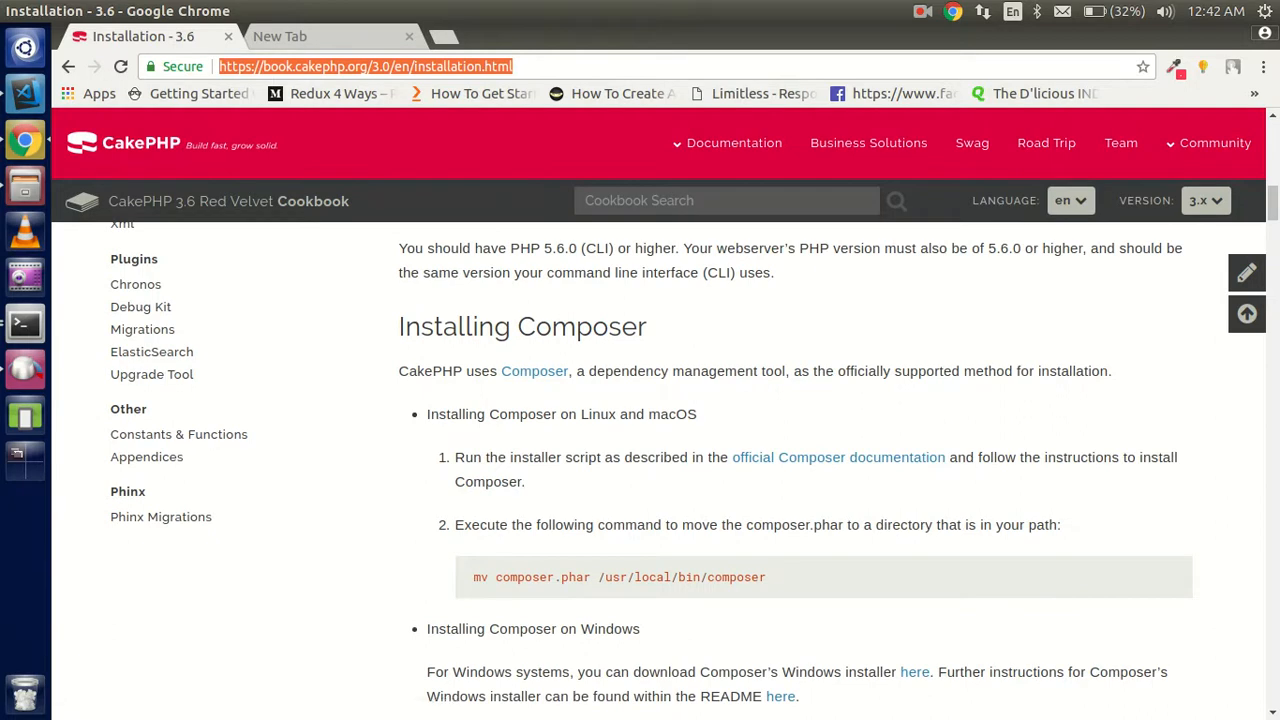
Step: Change to /var/www/html and create a folder named You
click(22, 323)
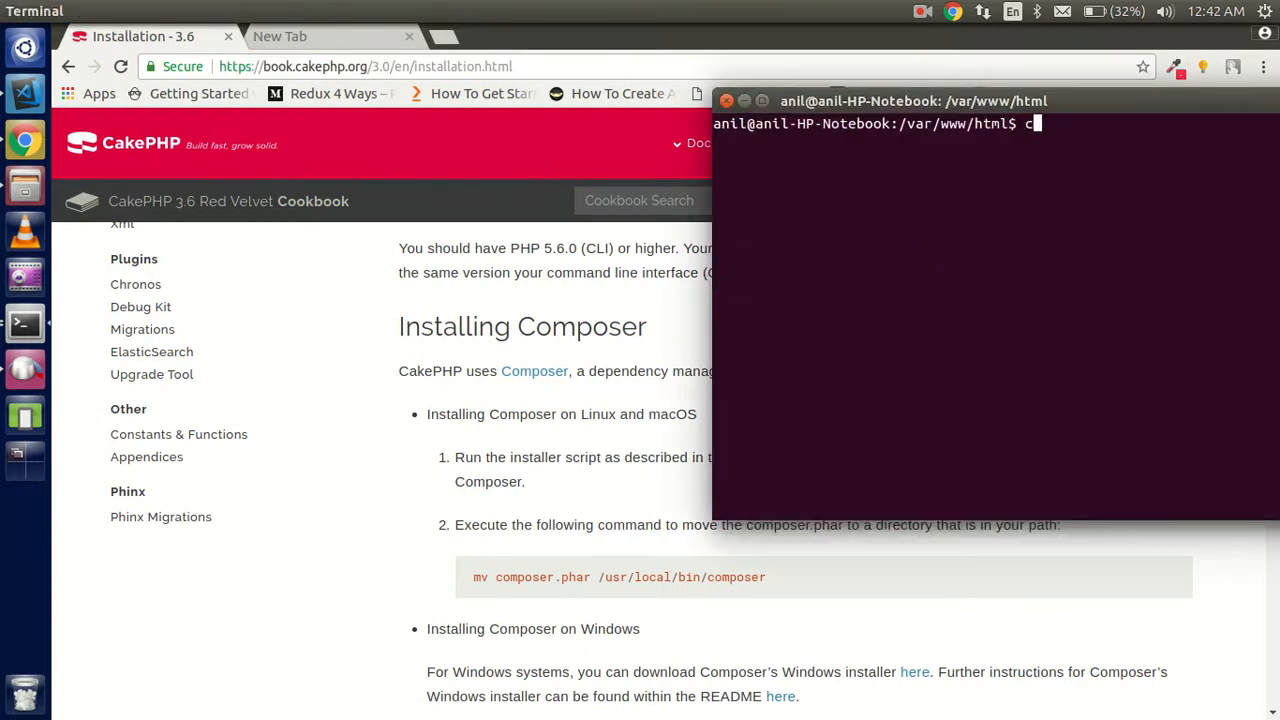
text(d /)
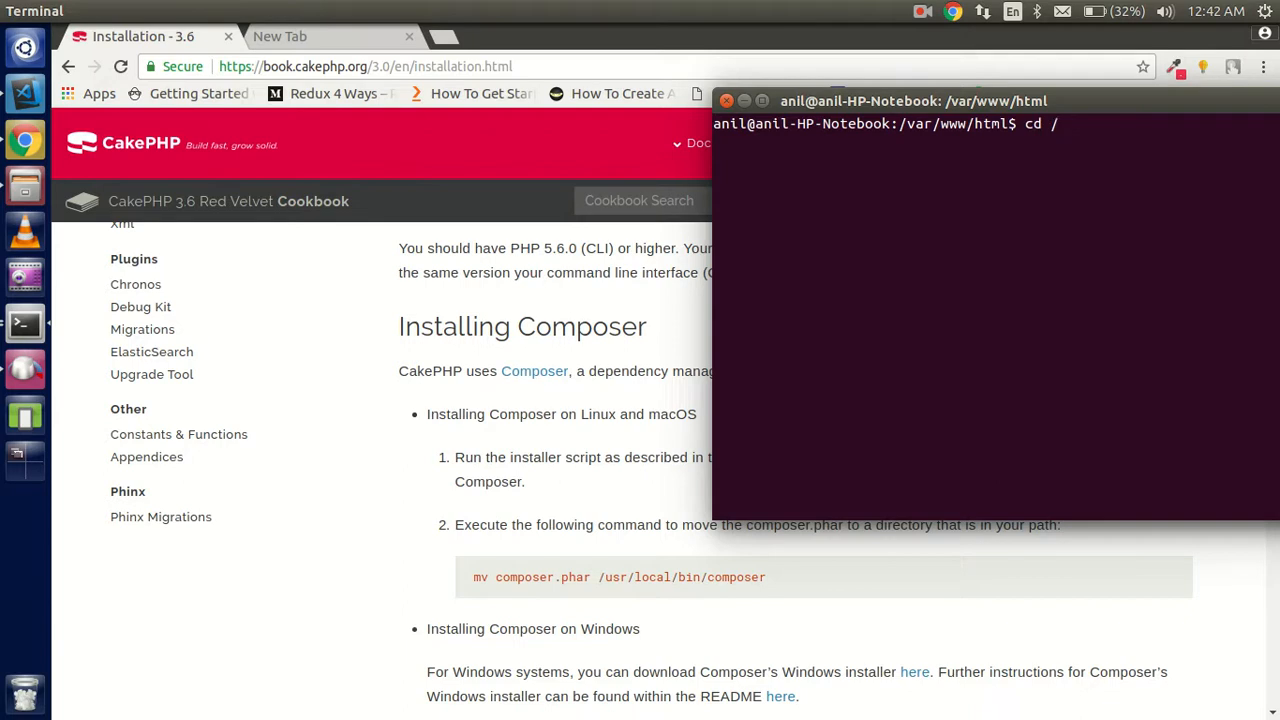
text(w)
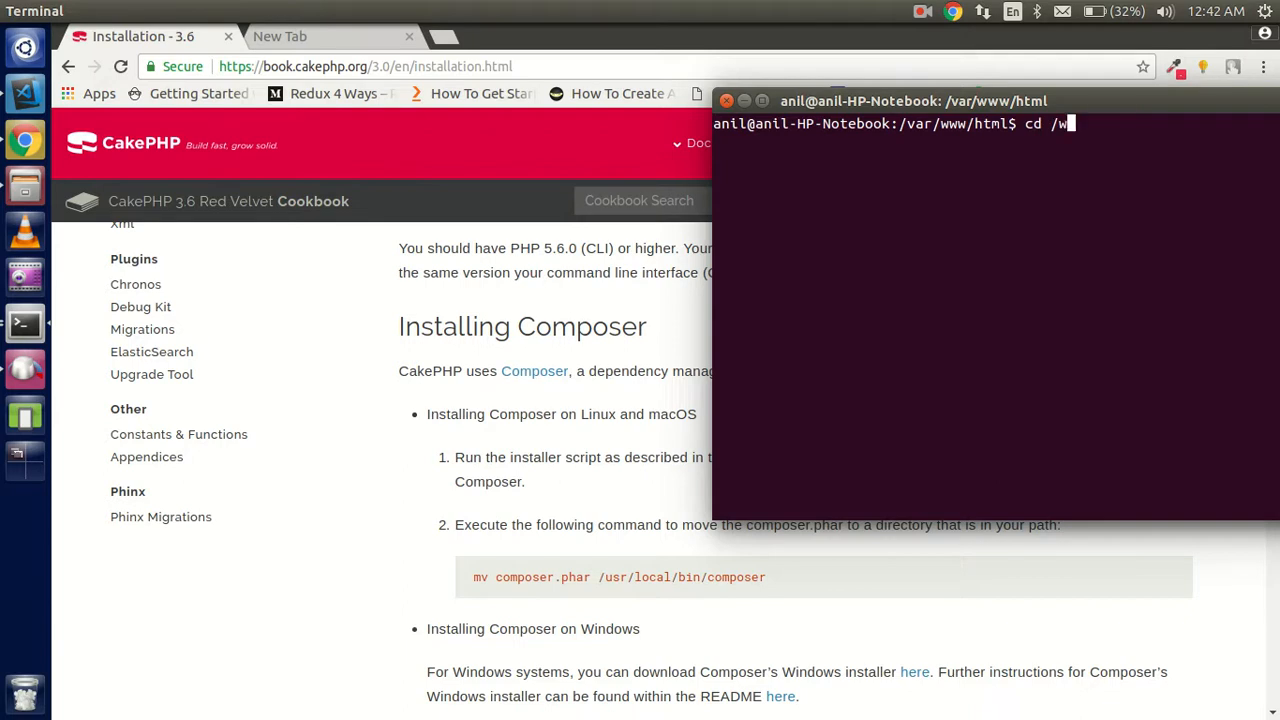
text(ar/www/)
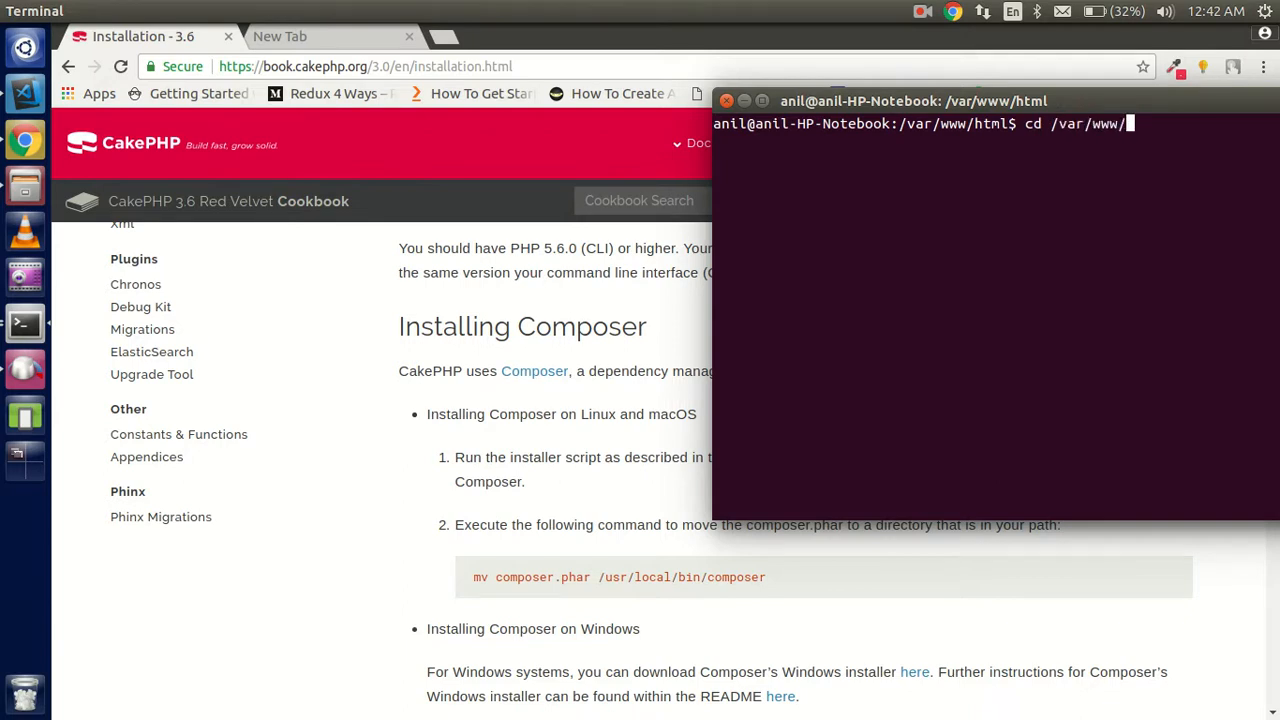
text(html/)
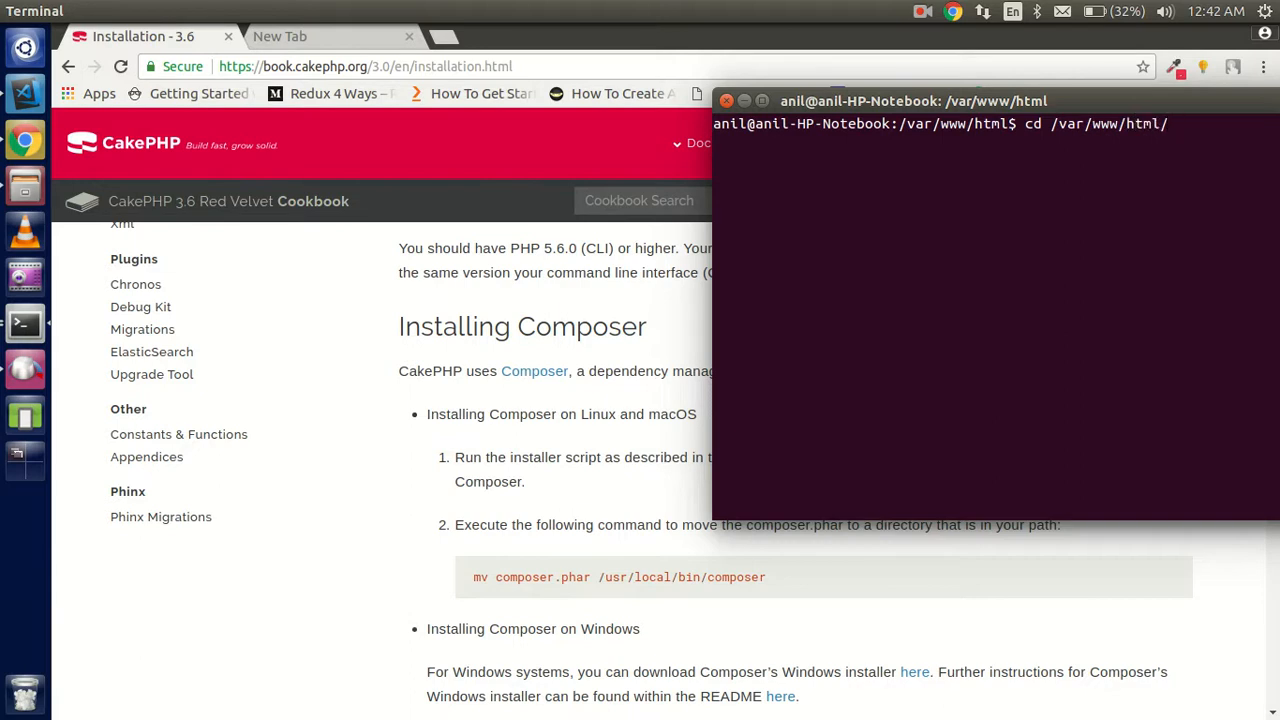
text(cd)
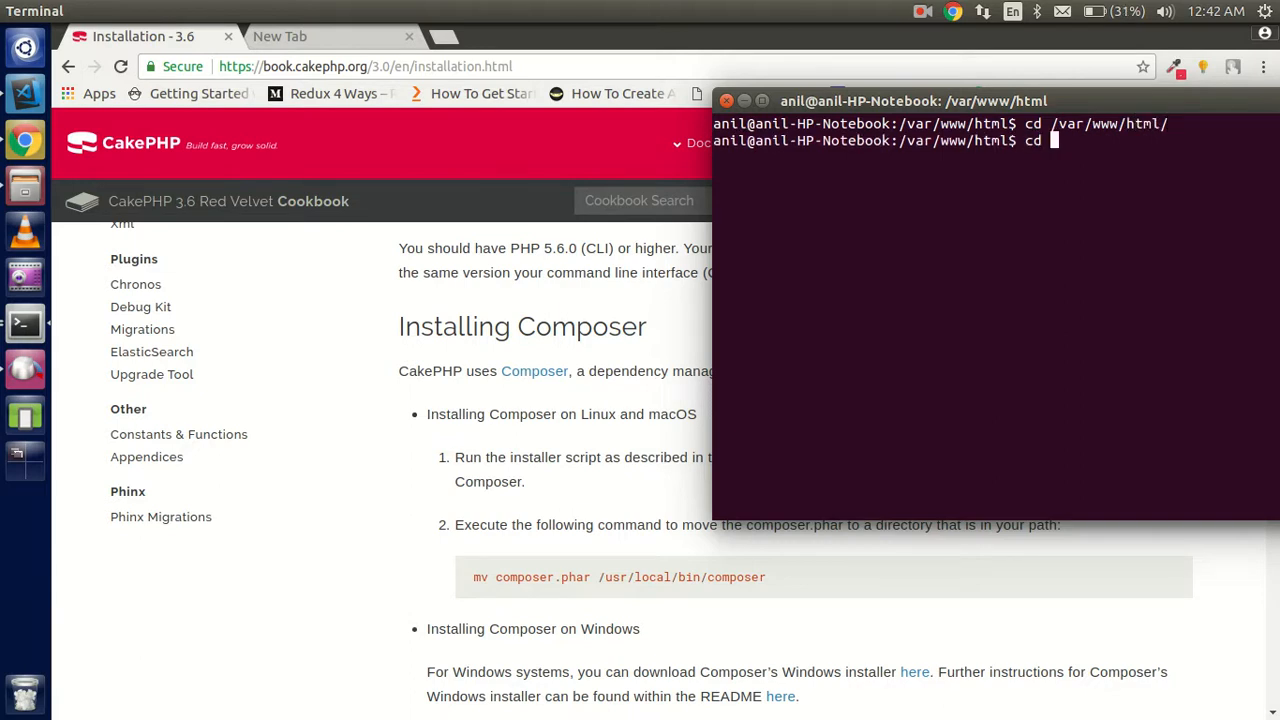
text(You)
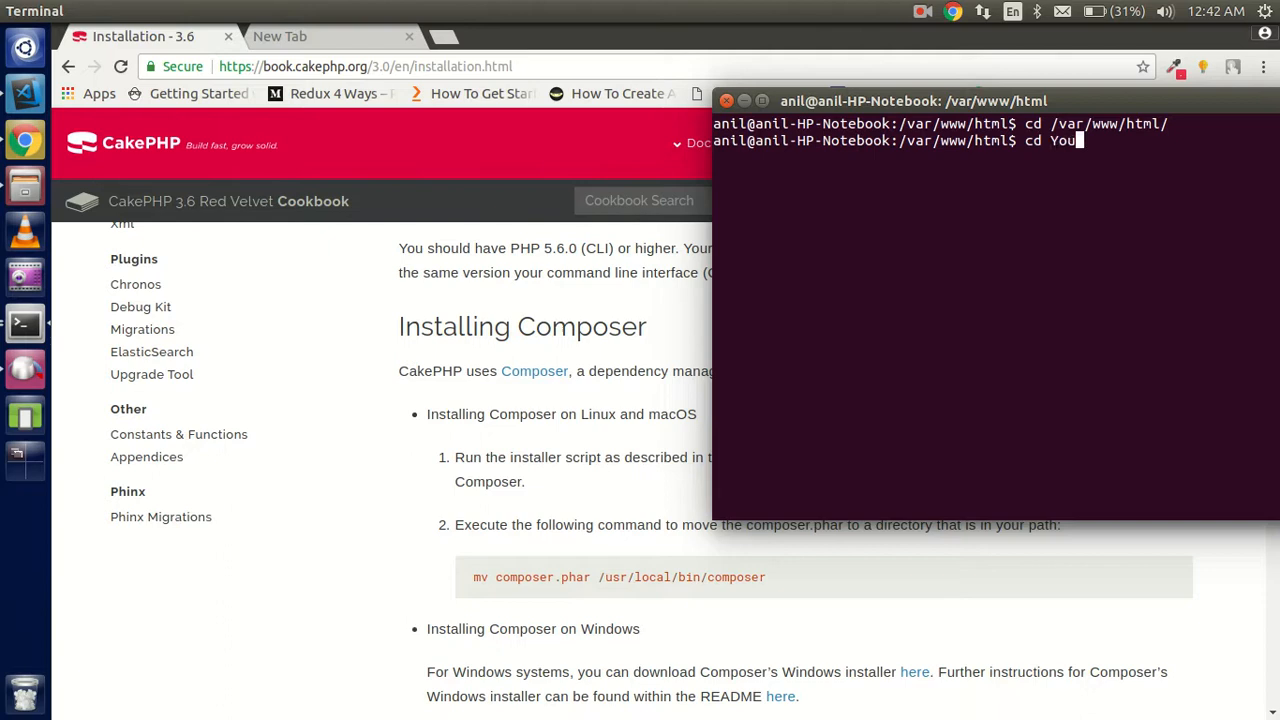
key(BackSpace)
text(mkdir)
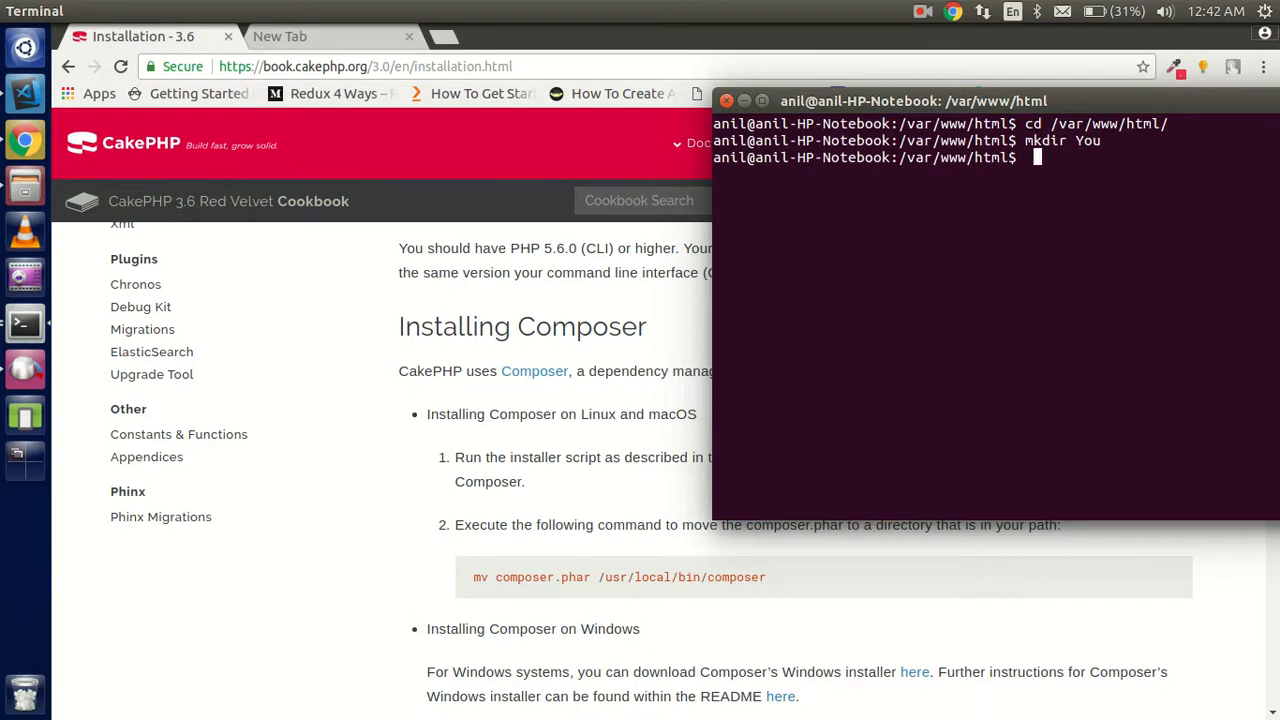
Step: Enter the You folder, confirm Composer lists its commands, and clear the screen
text(cd You/)
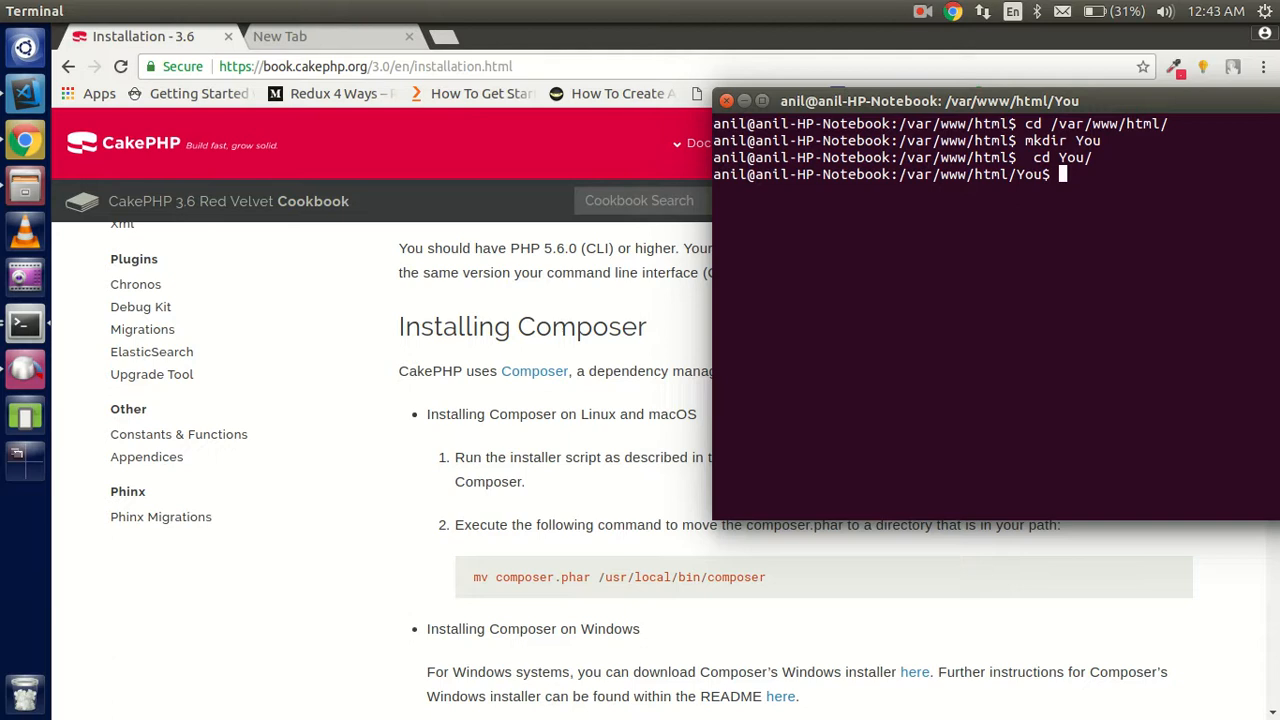
text(co)
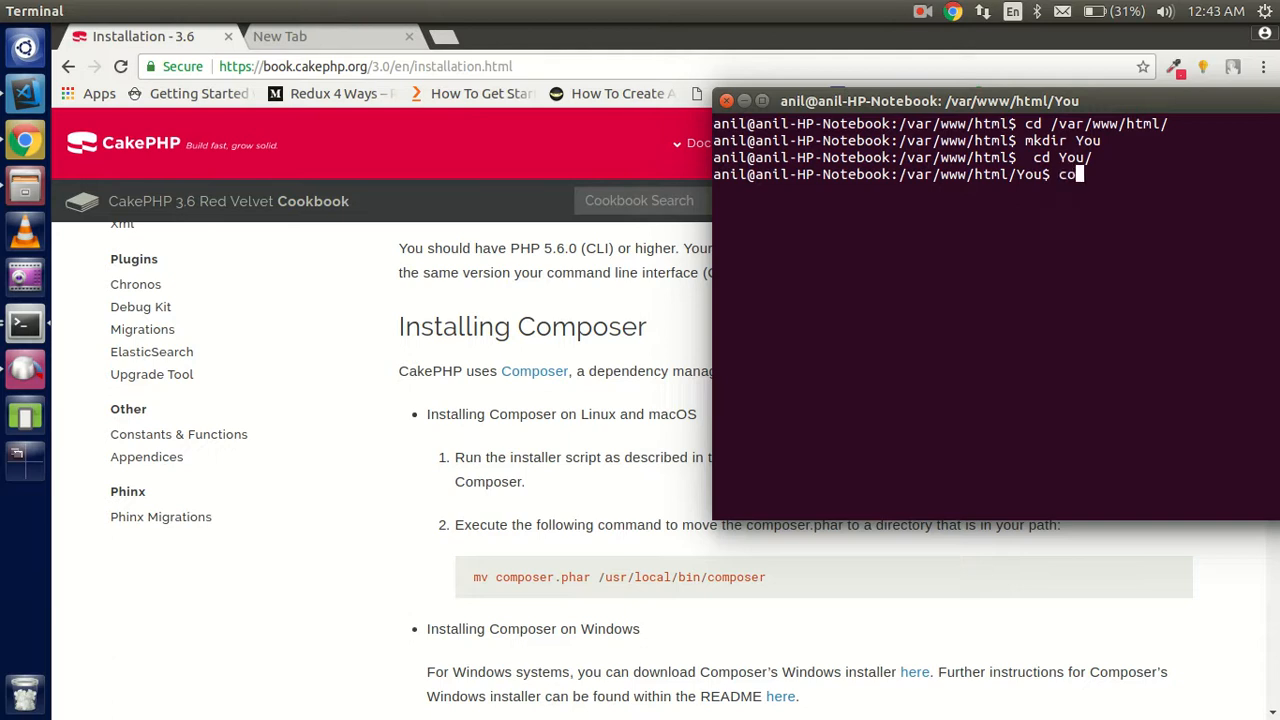
text(m)
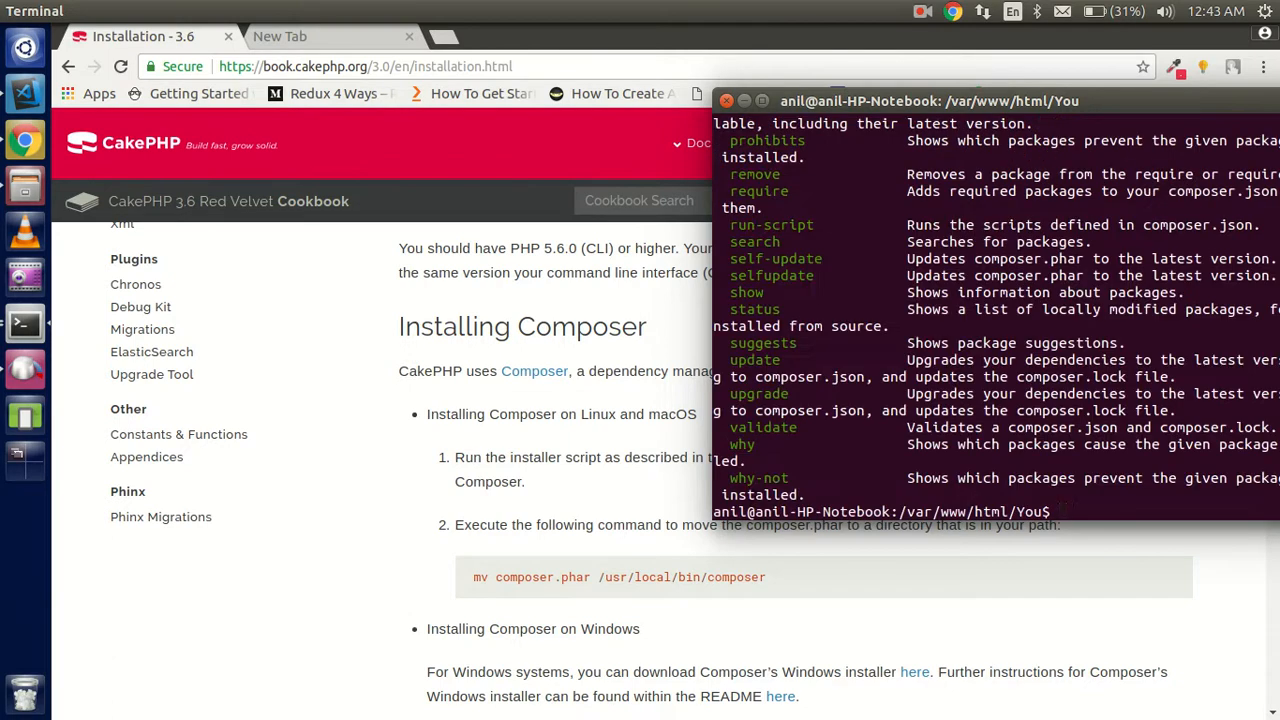
text(clear)
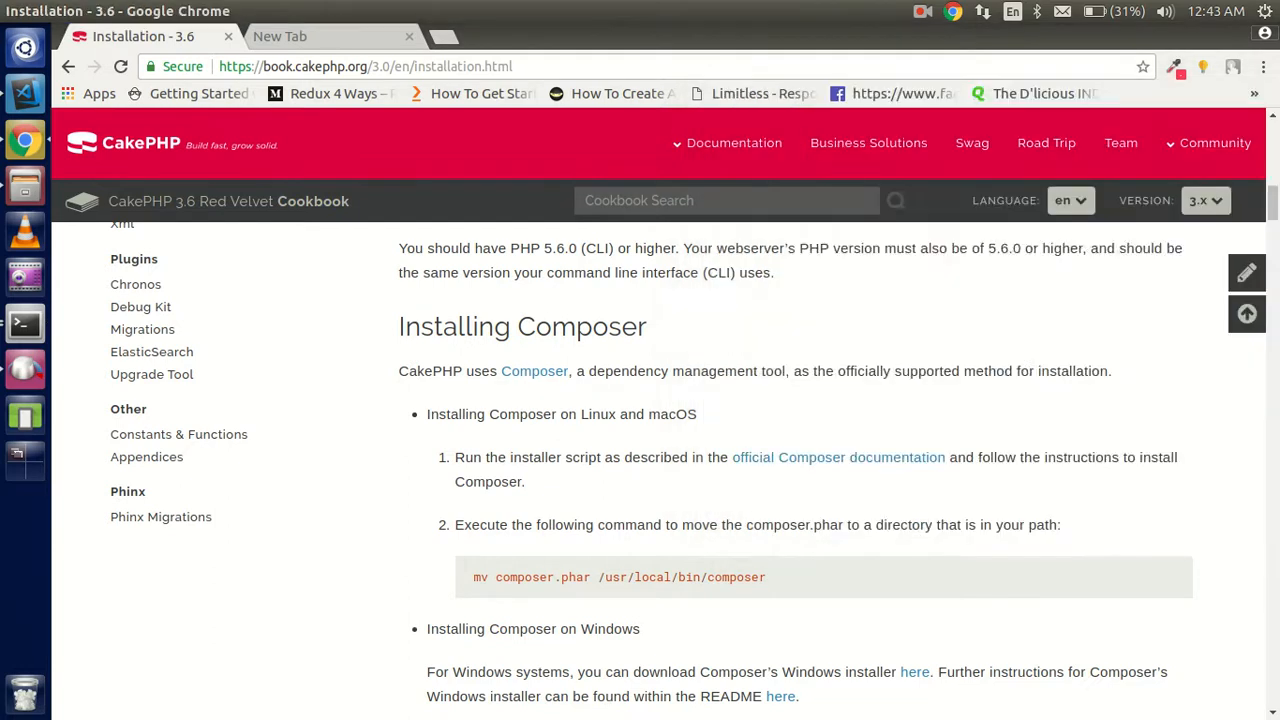
Step: Scroll to the php composer.phar create-project command under Create a CakePHP Project
scroll(down, 3)
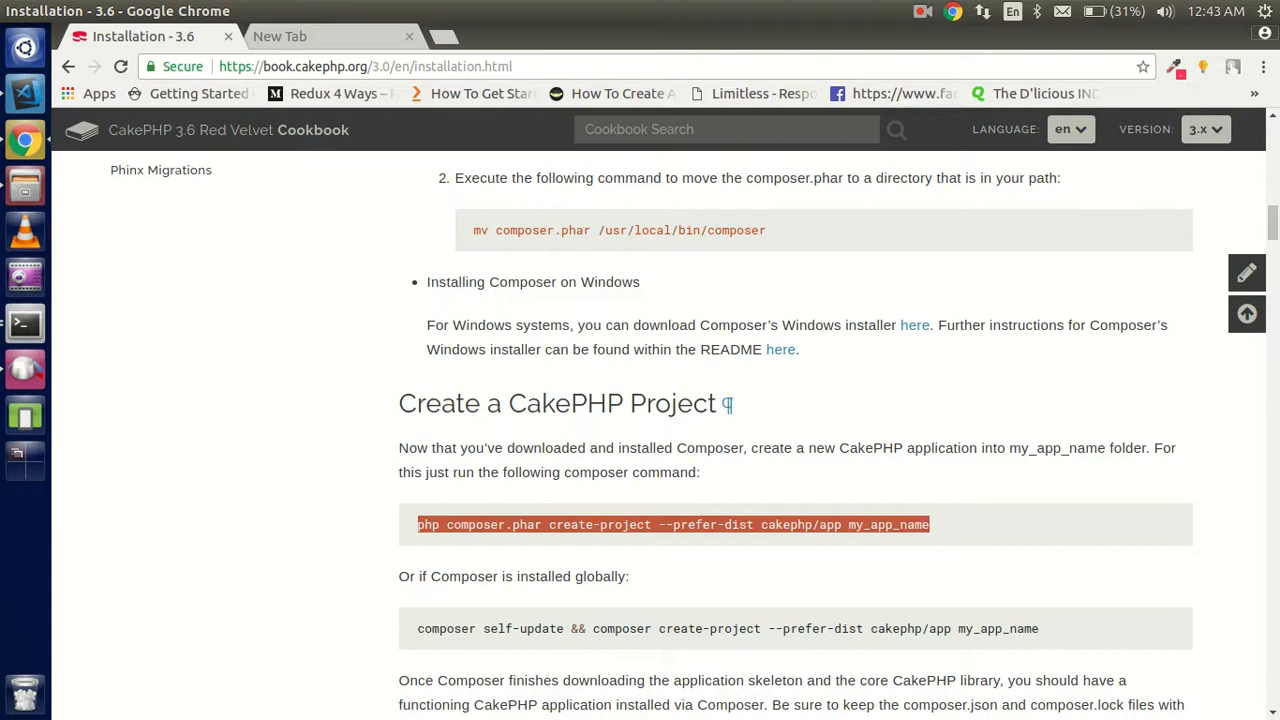
mouse_move(725, 404)
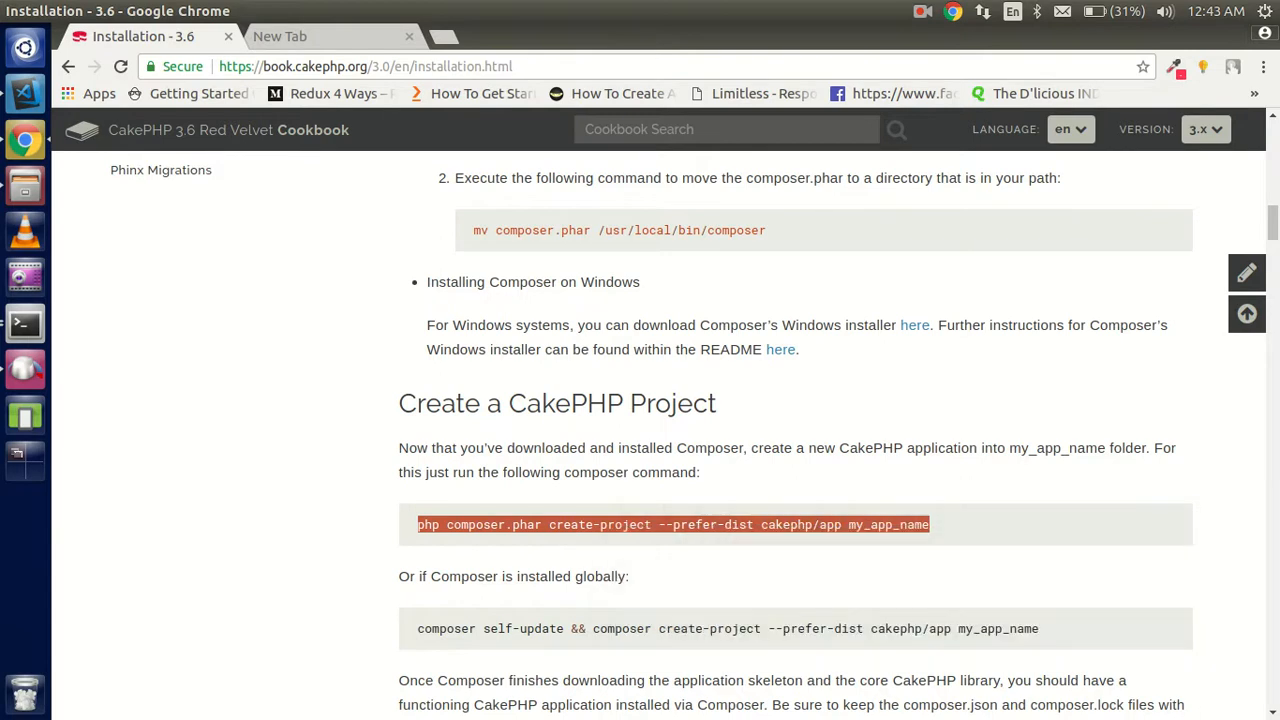
click(24, 322)
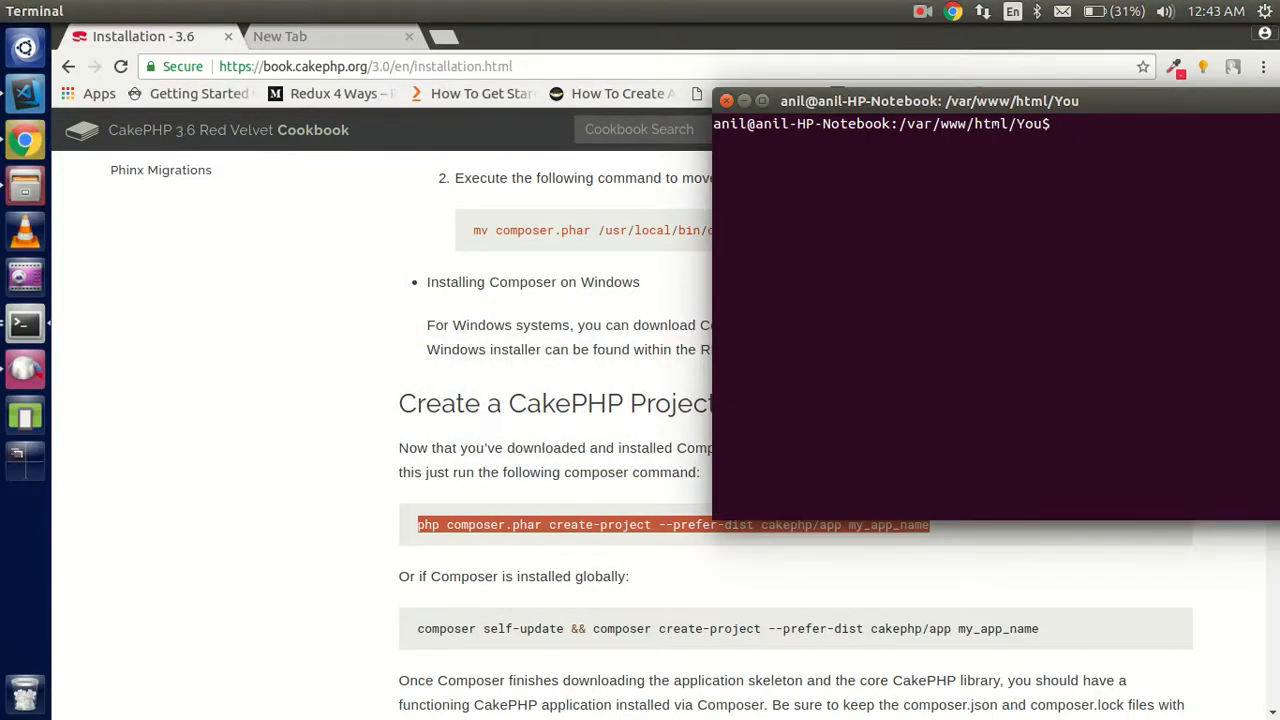
Step: Run php composer.phar create-project --prefer-dist cakephp/app my_app_name in the You folder
text(php composer.phar create-project --prefer-dist cakephp/app my_app_name)
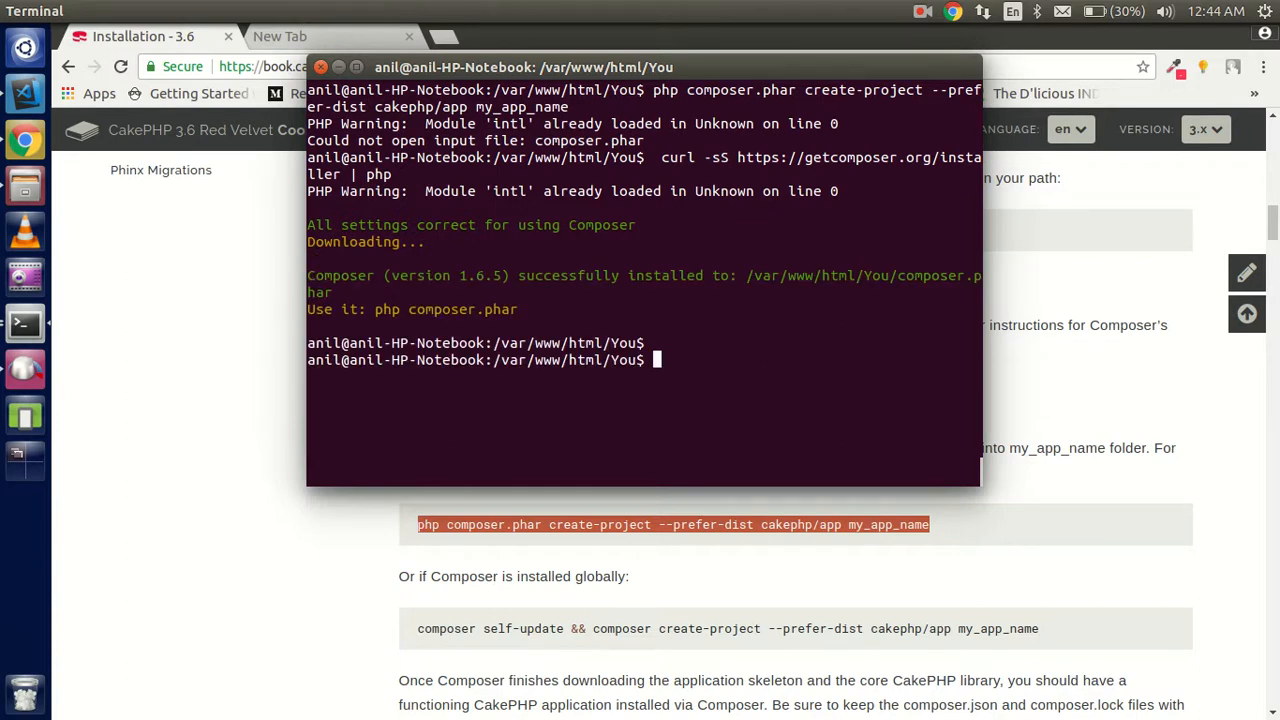
text(php composer.phar create-project --prefer-dist cakephp/app my_app_name)
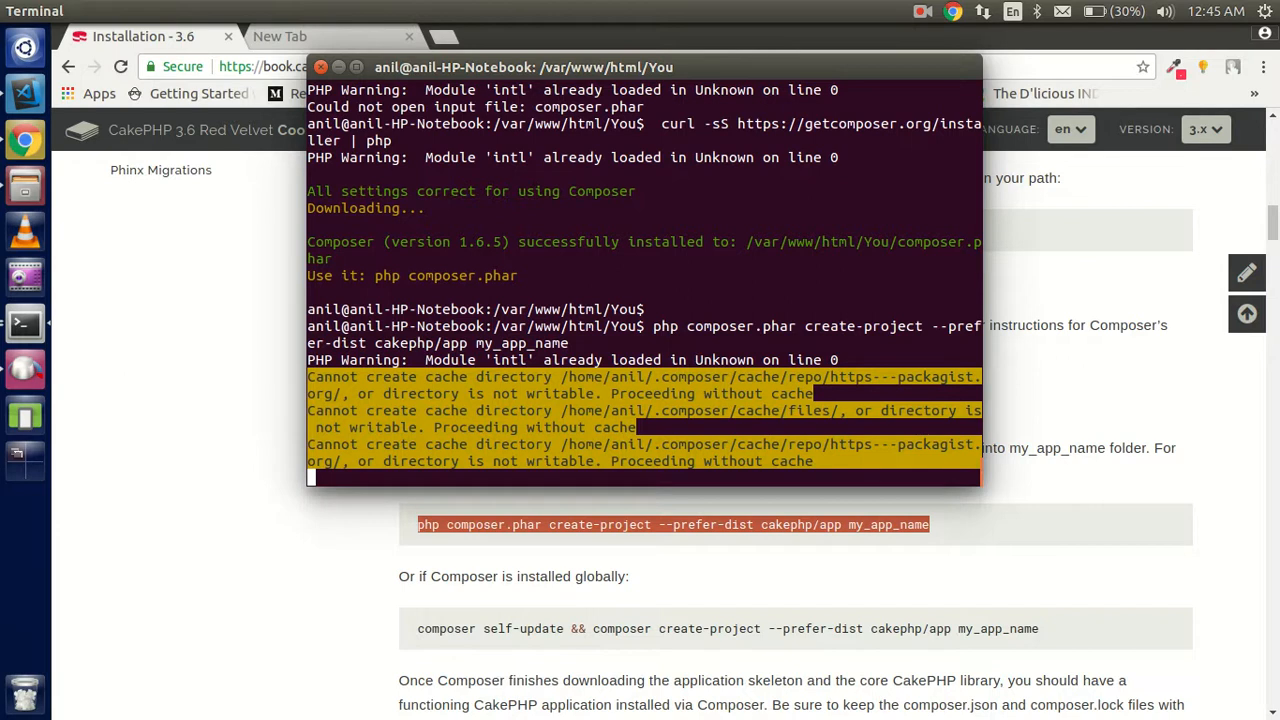
click(908, 11)
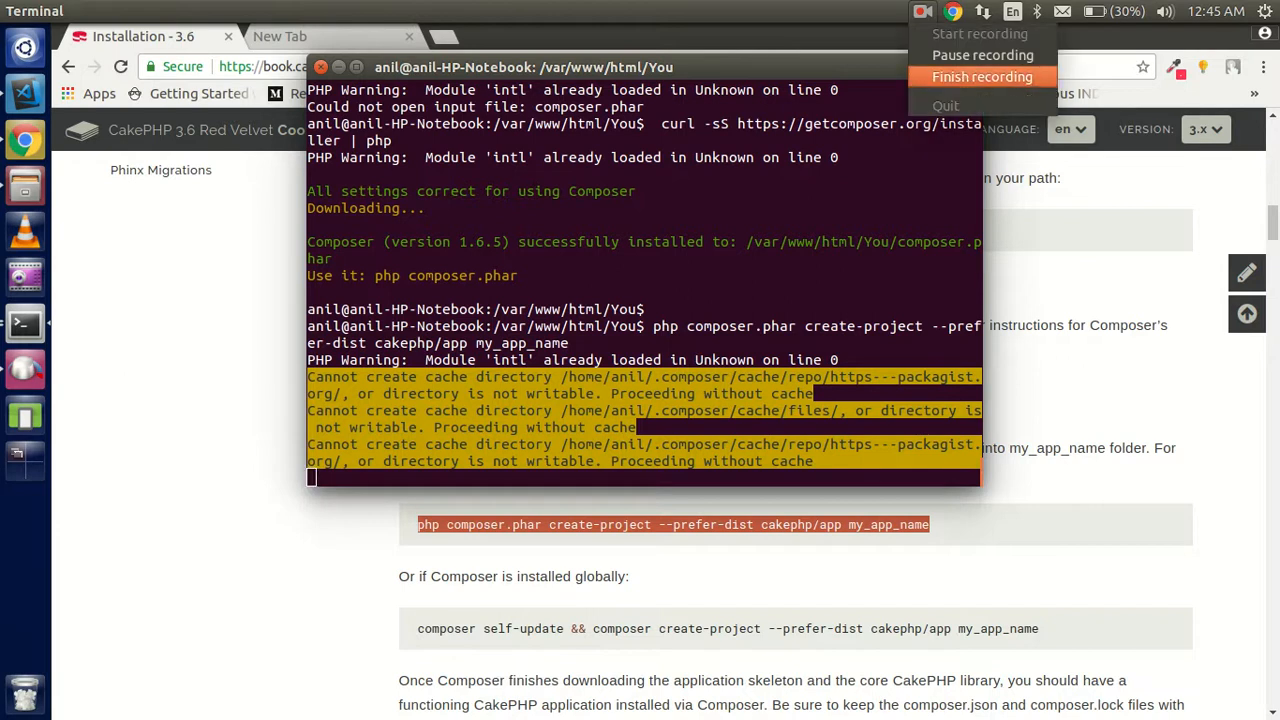
click(982, 76)
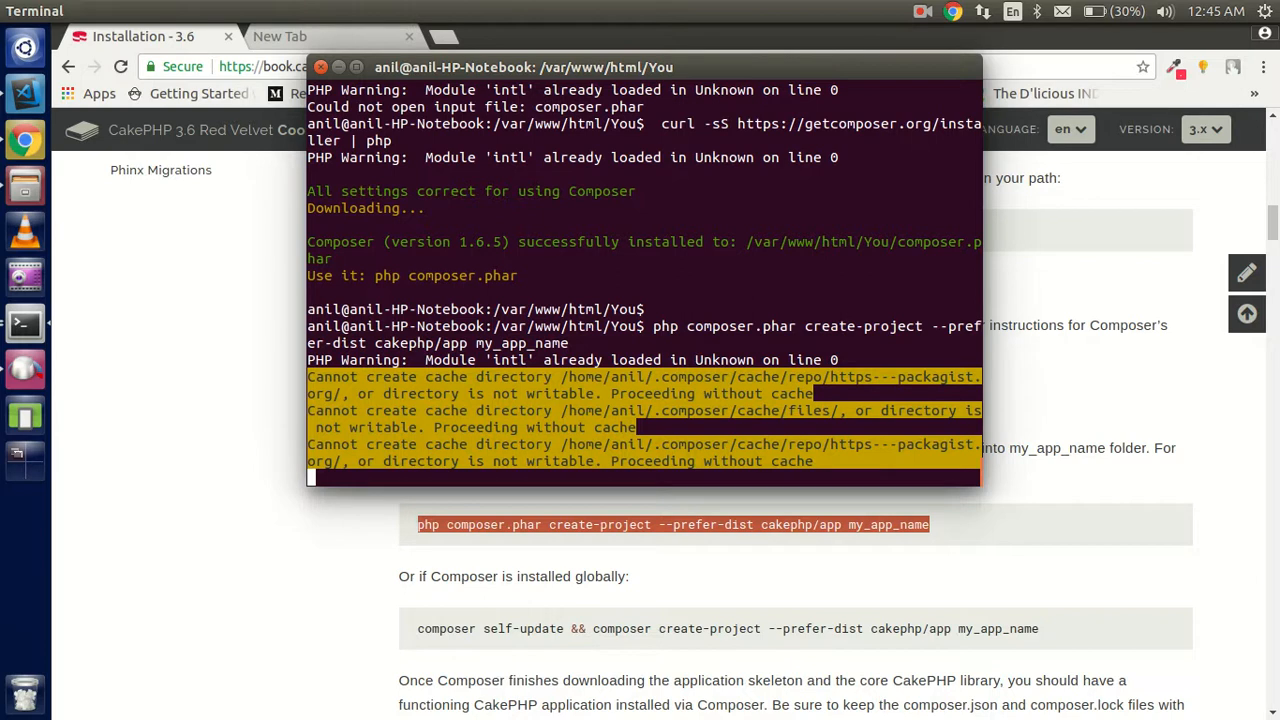
click(922, 11)
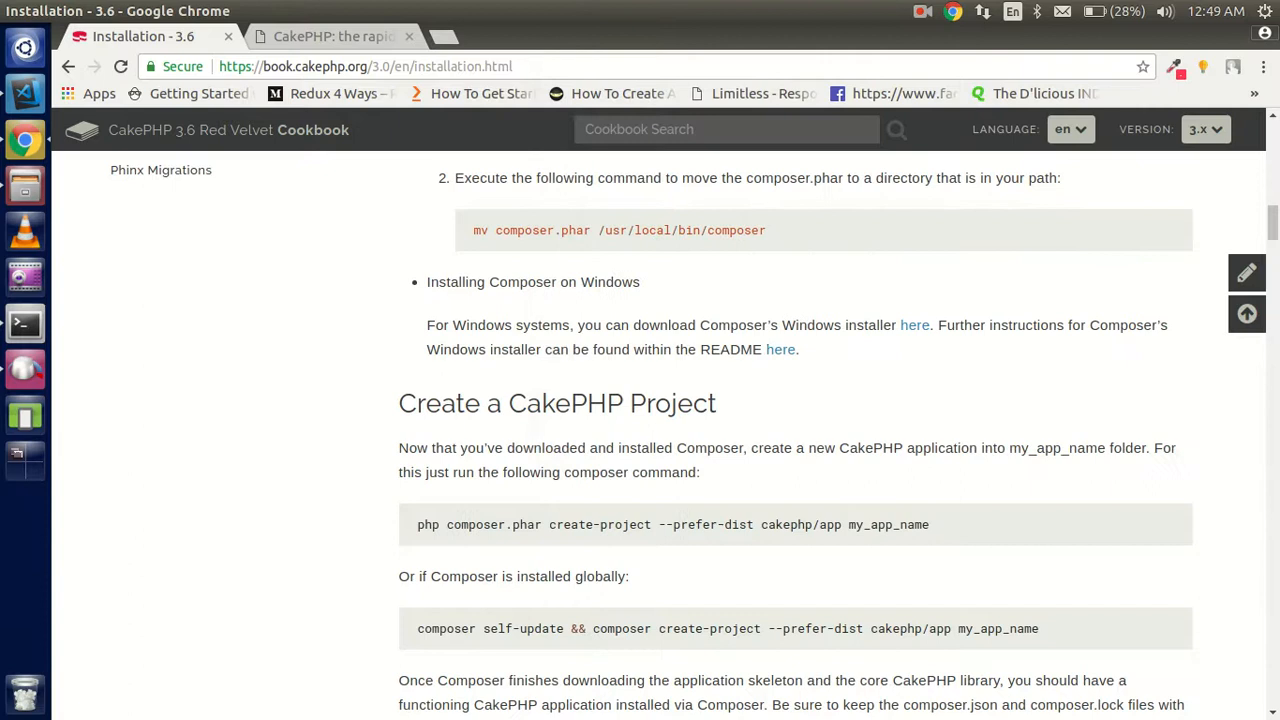
Step: Browse the Files app to /var/www/html
click(24, 322)
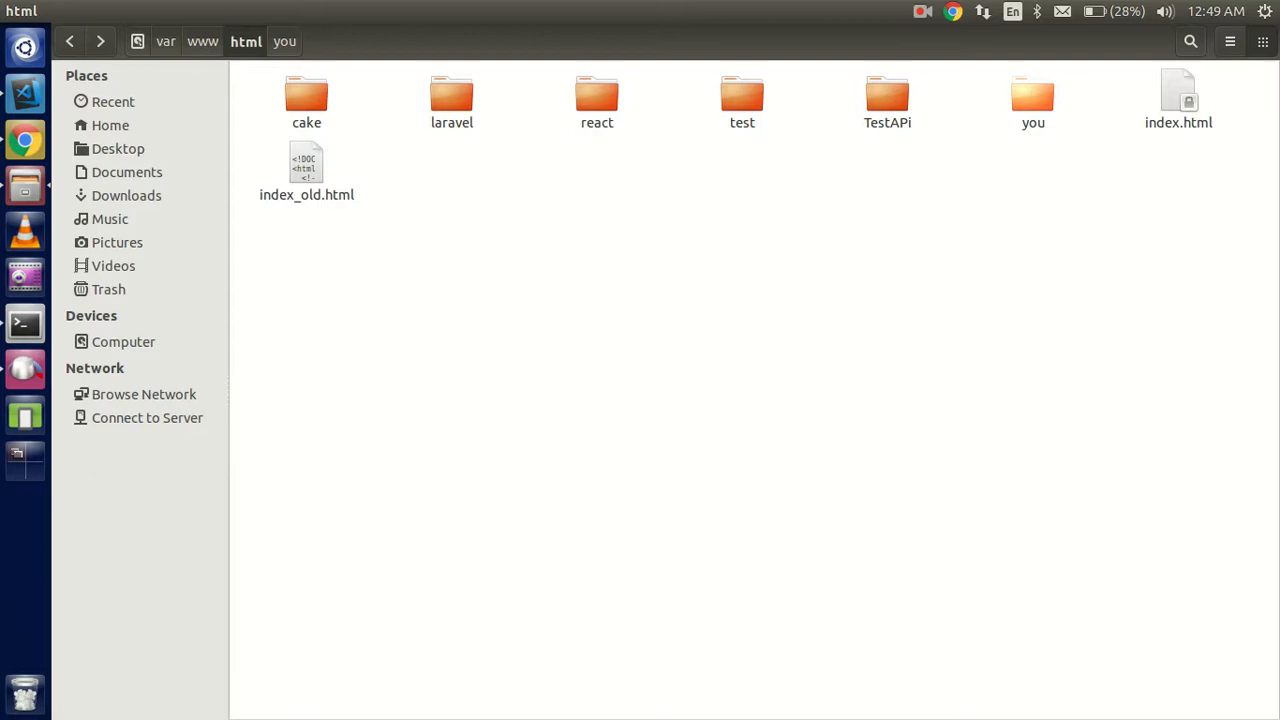
Step: Open the you folder to reveal my_app_name and composer.phar
click(1032, 95)
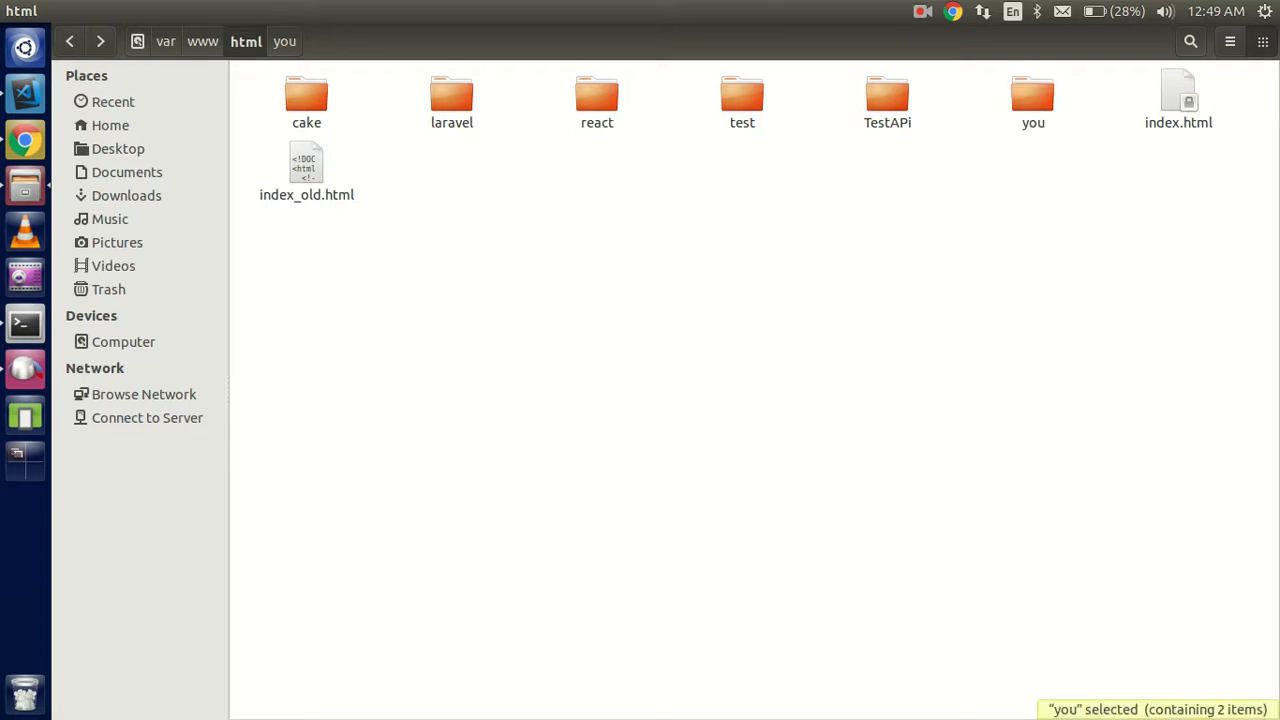
double_click(1032, 95)
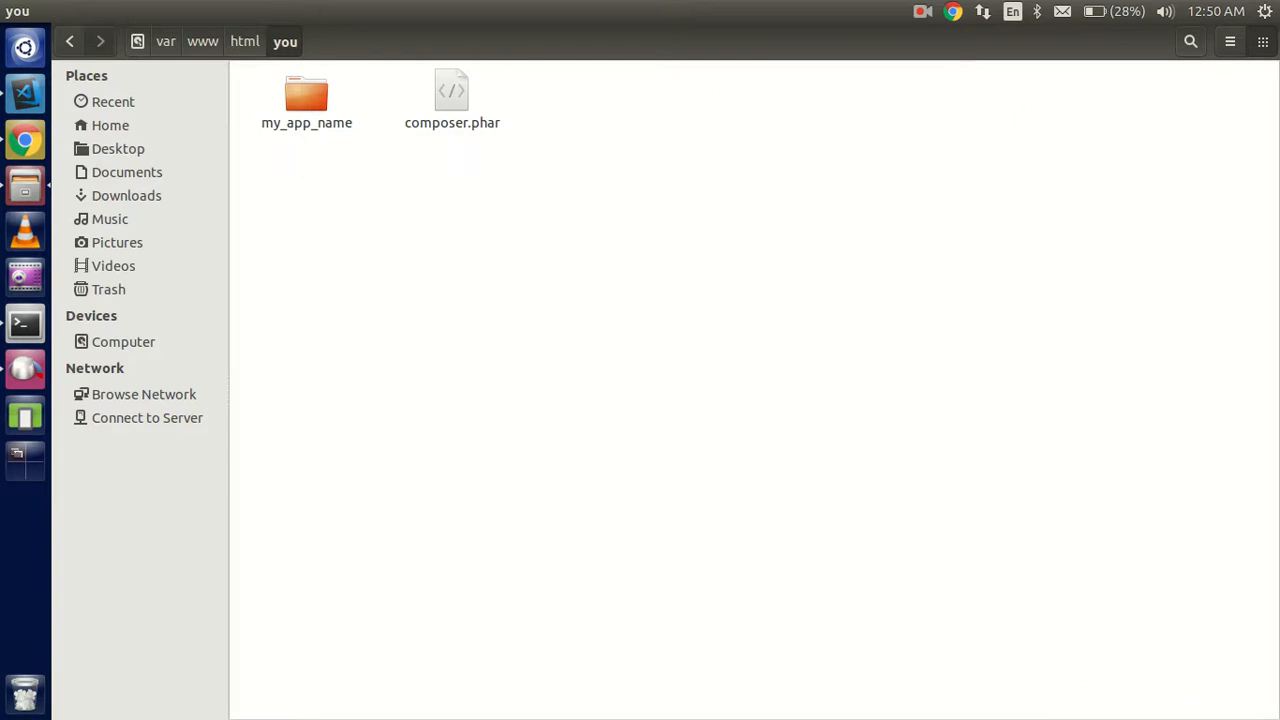
double_click(306, 95)
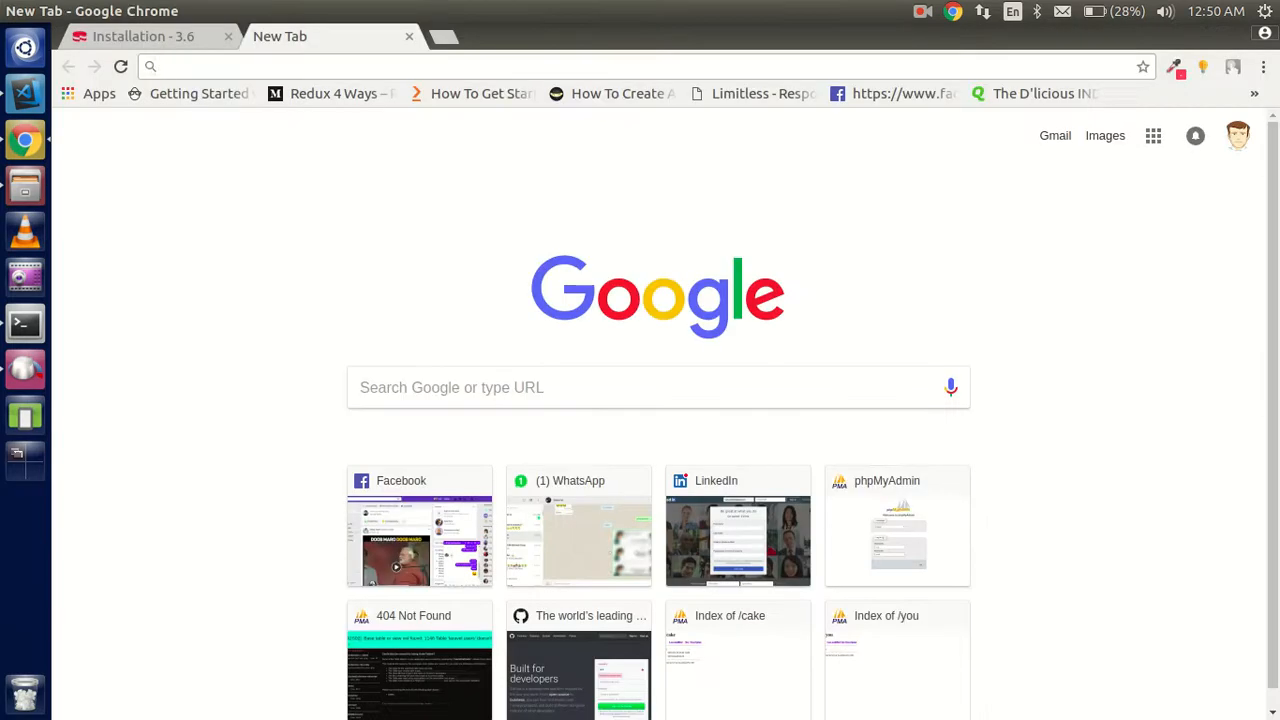
Step: Load localhost/you/my_app_name/ in an empty Chrome tab
click(140, 36)
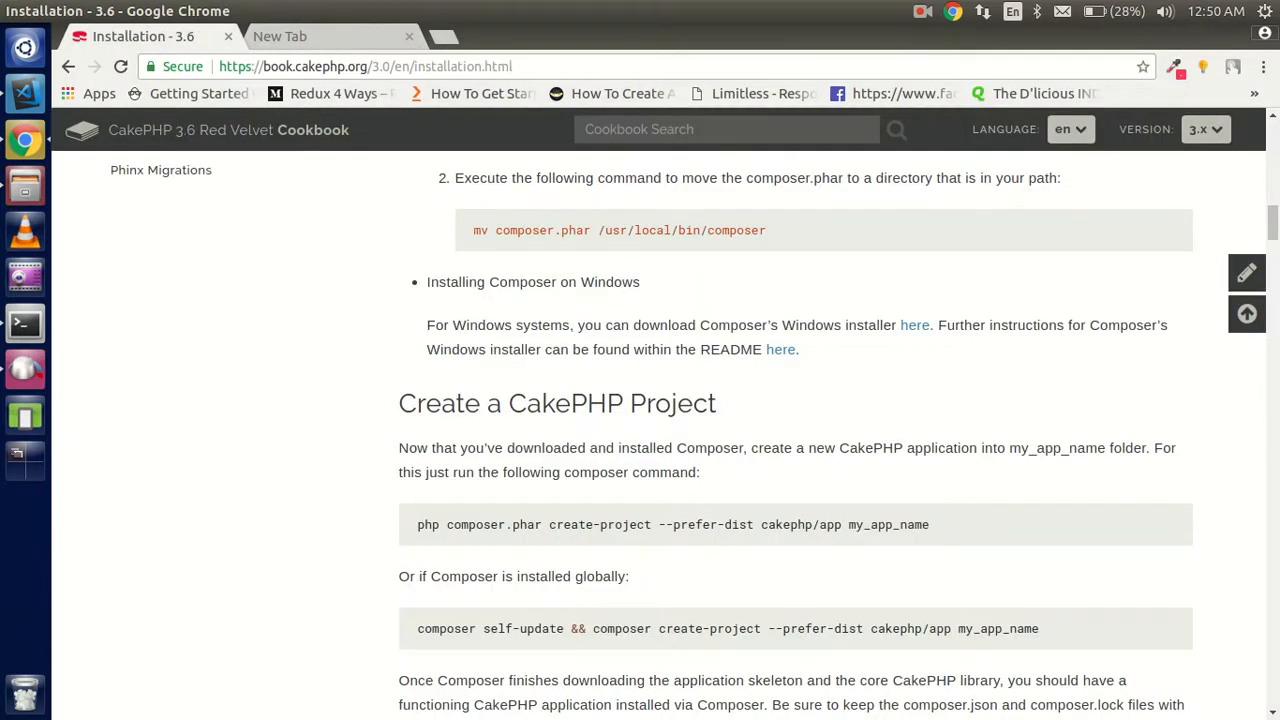
double_click(866, 524)
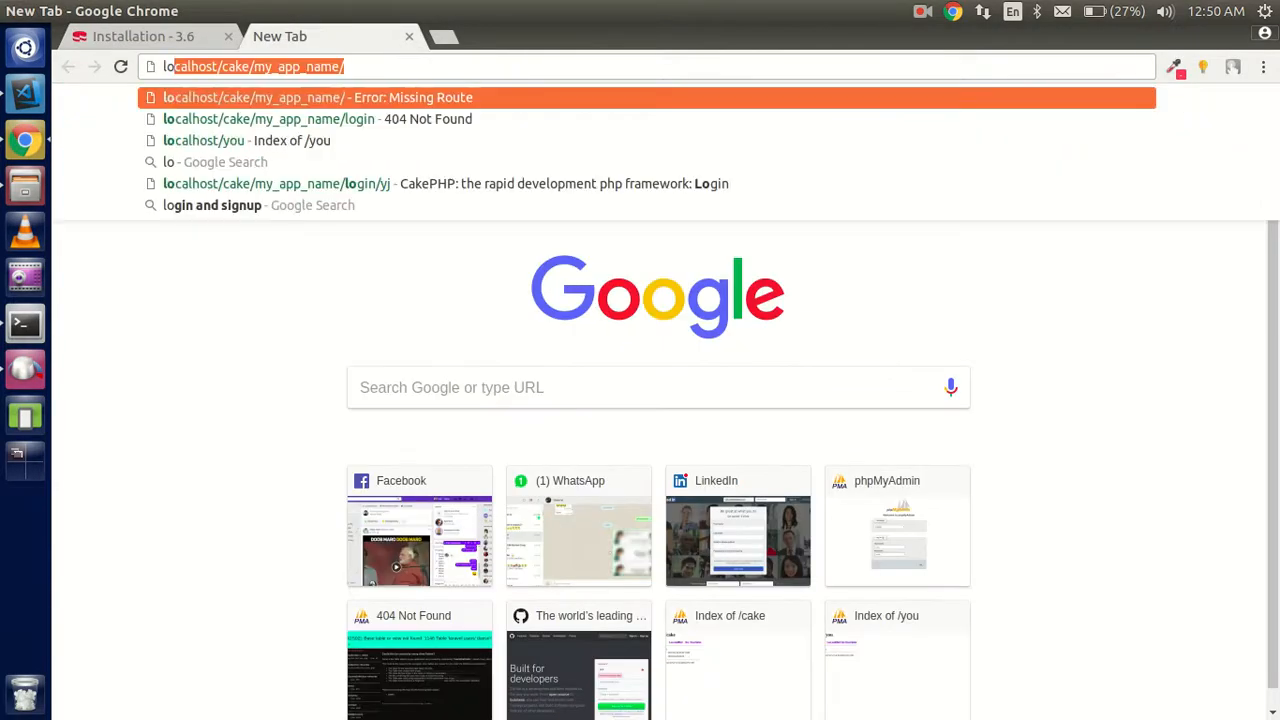
text(localhost/you)
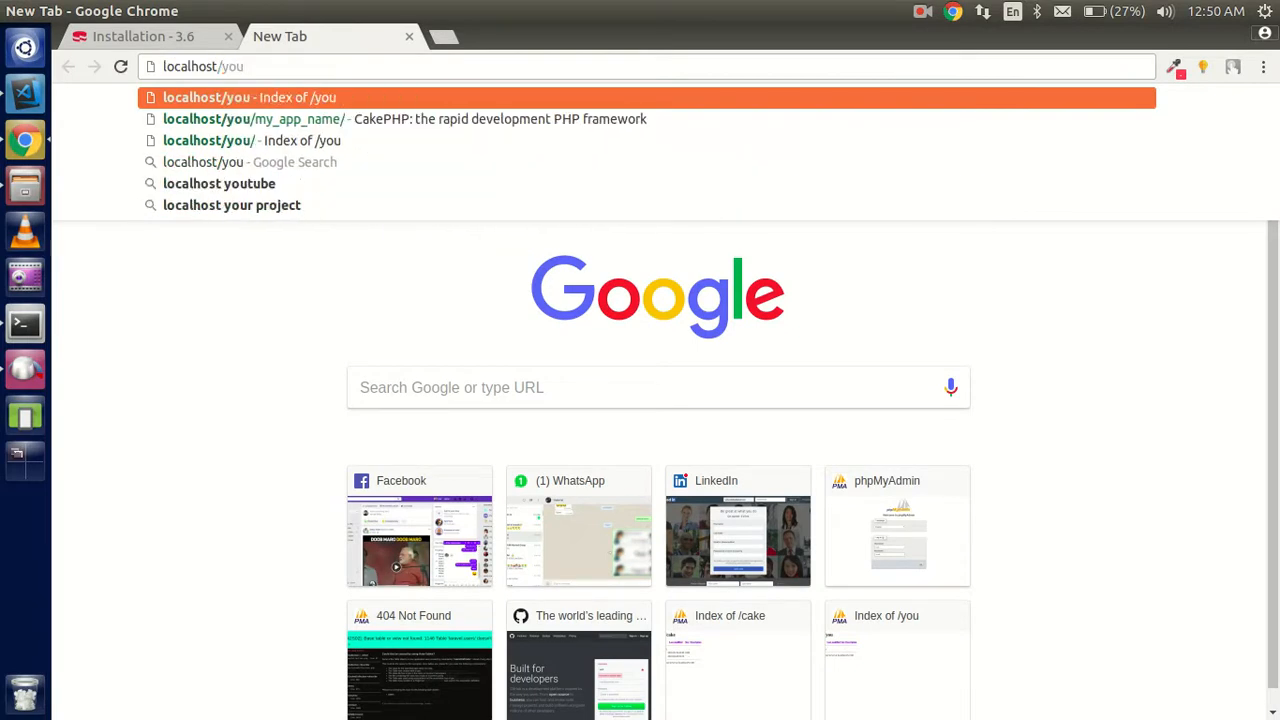
text(/my_app_name/)
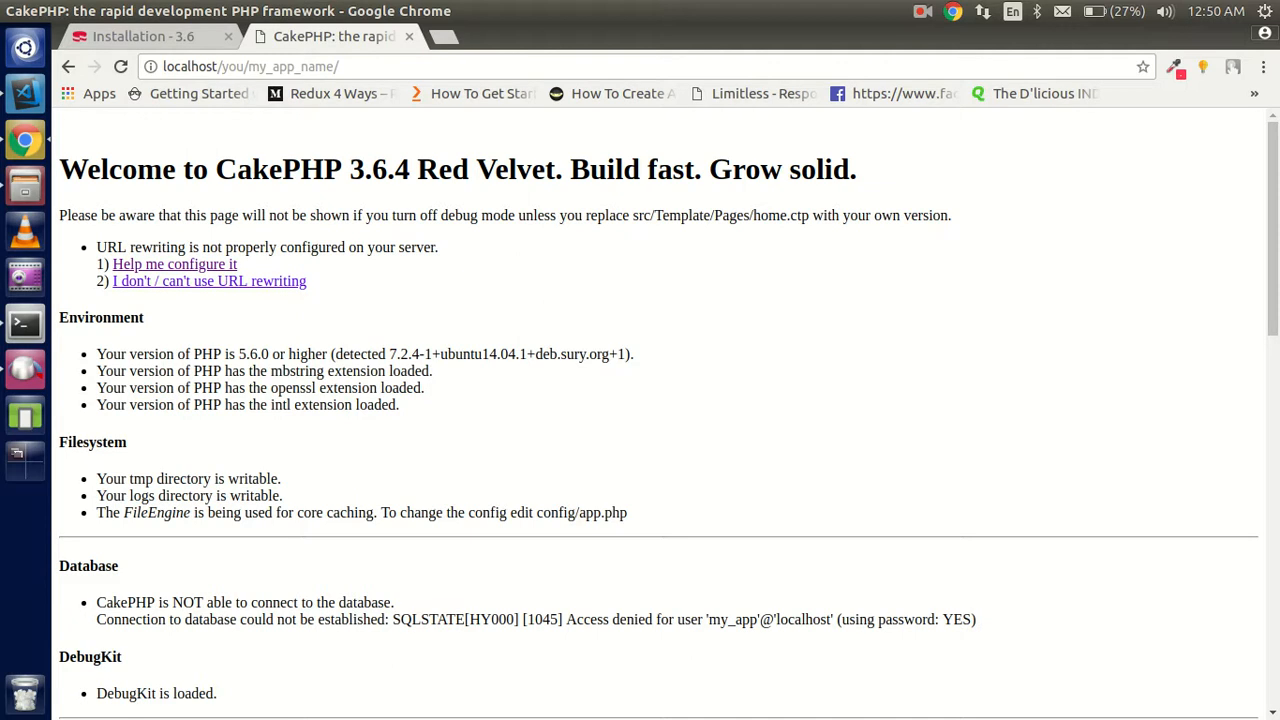
scroll(down, 3)
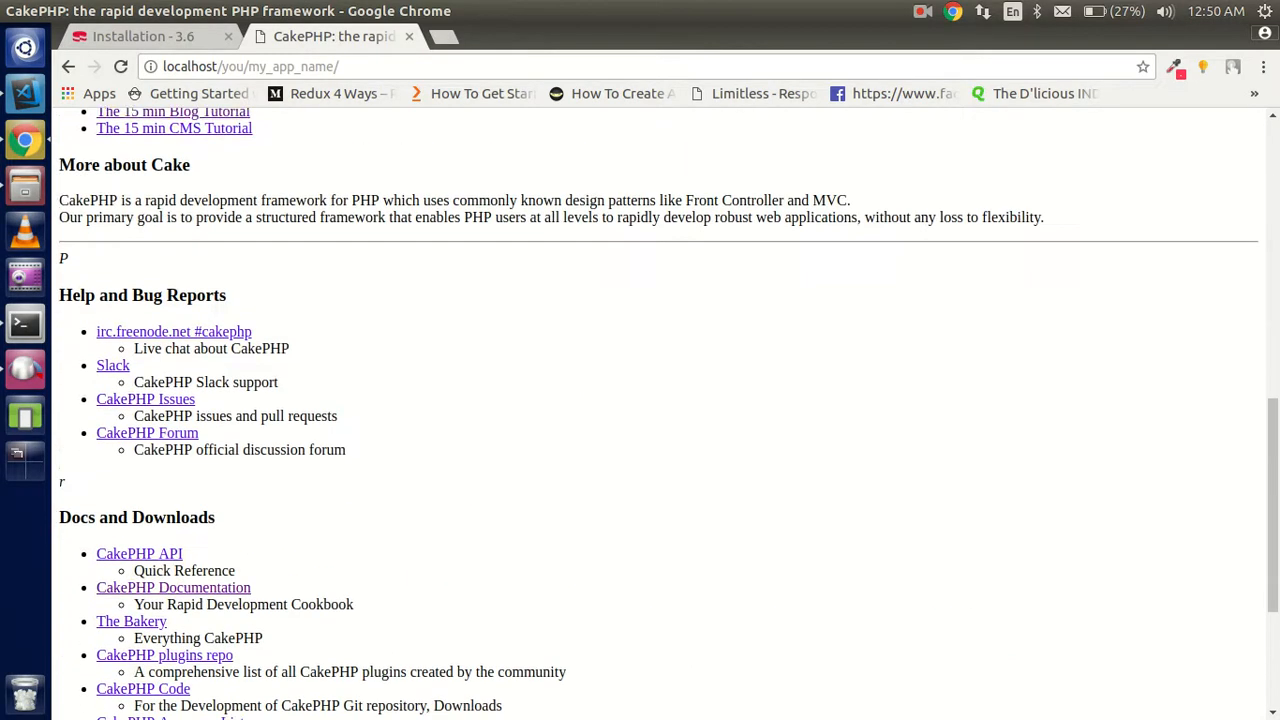
scroll(up, 3)
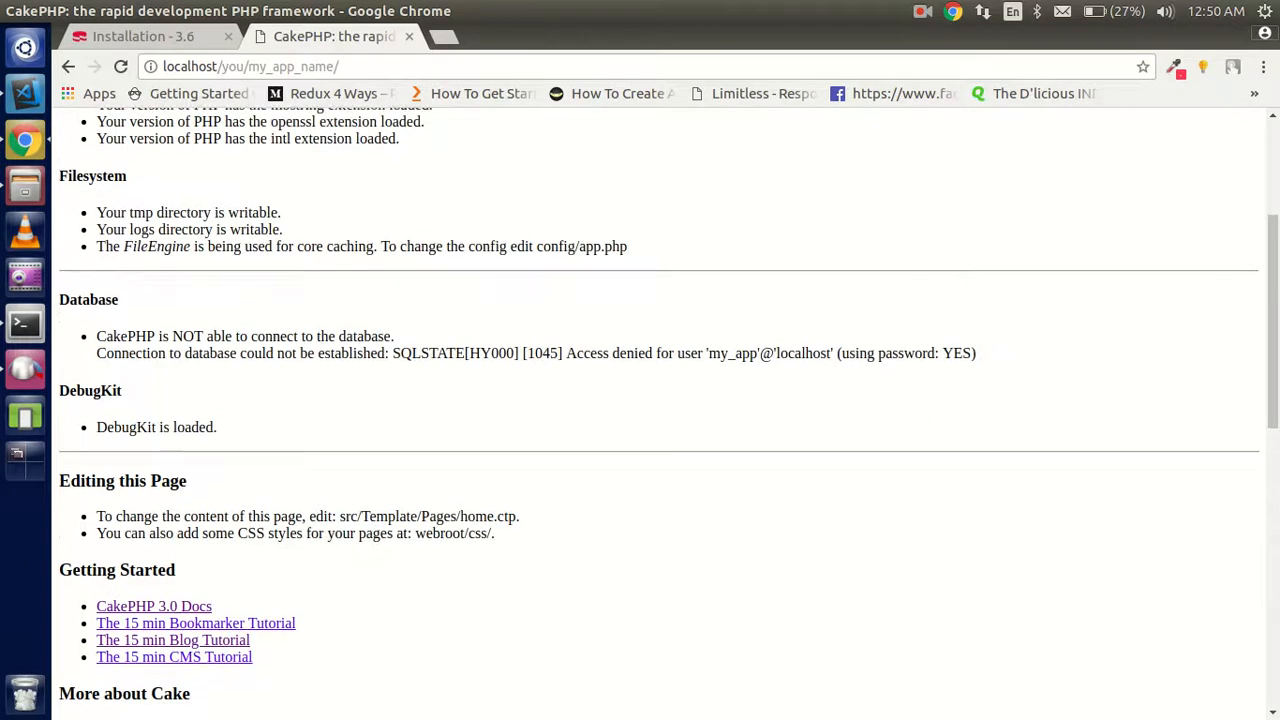
scroll(up, 3)
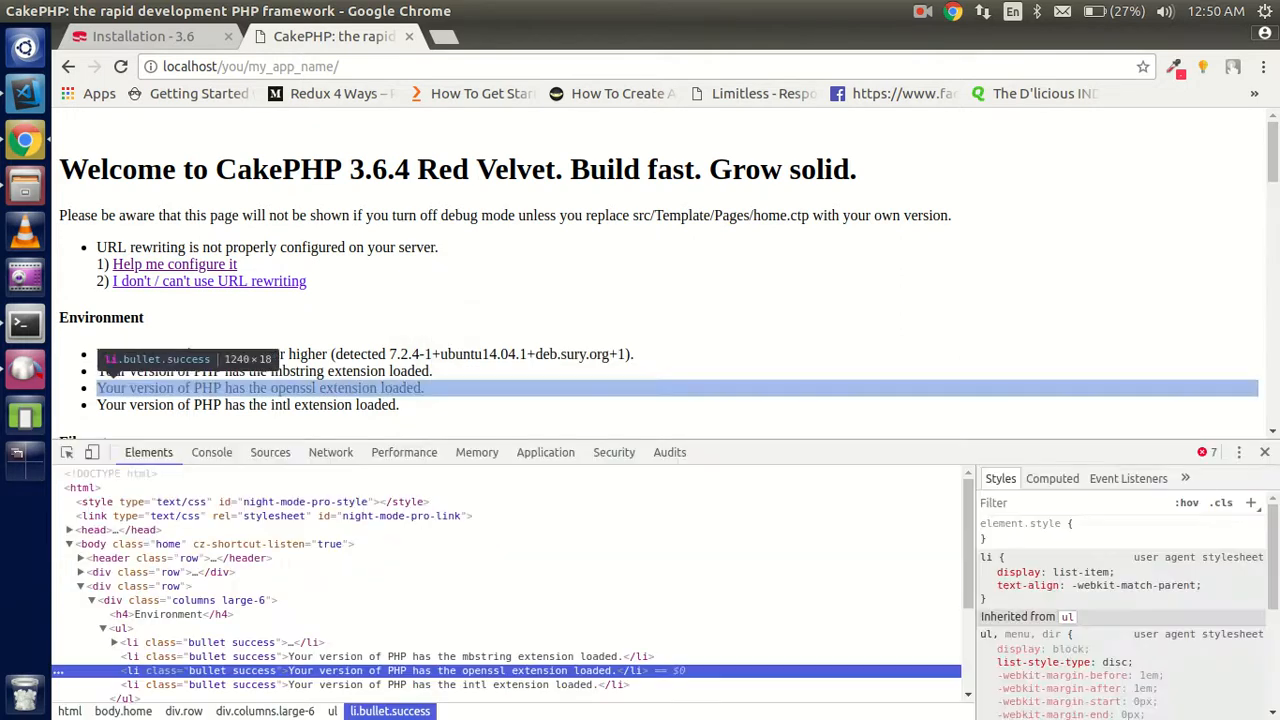
click(211, 452)
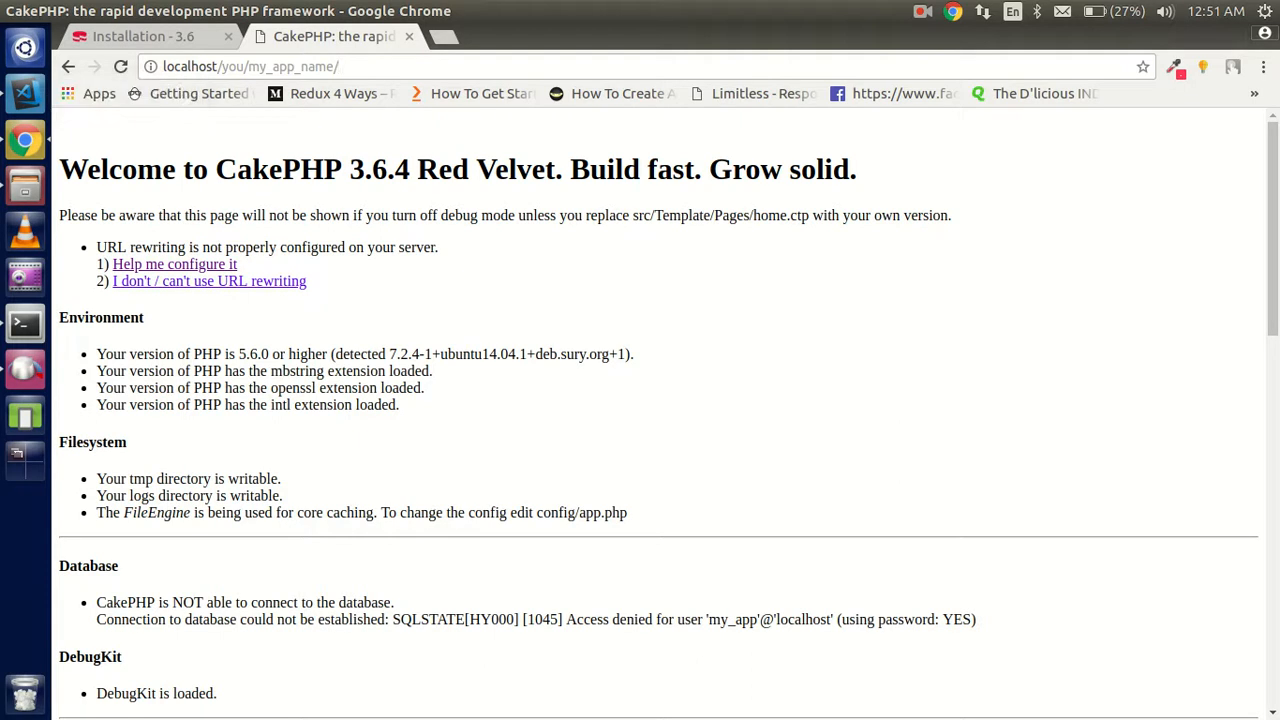
mouse_move(24, 322)
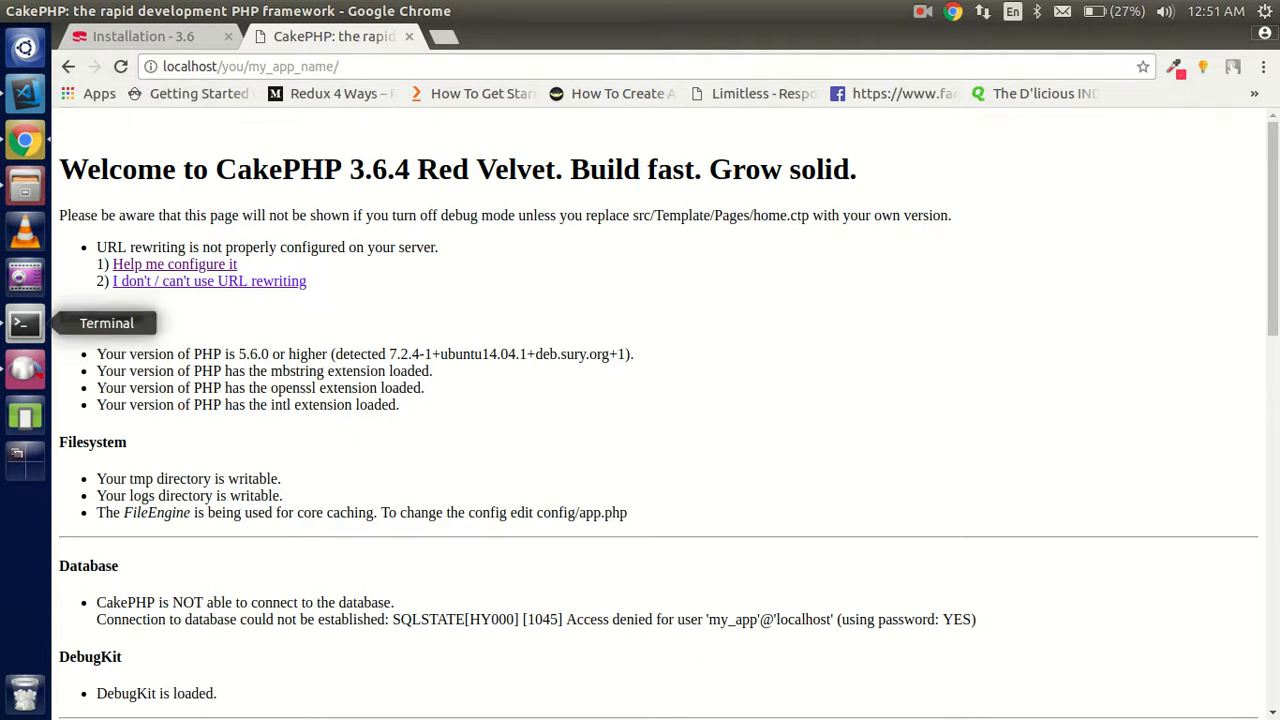
Step: Bring up the Untitled-1 notes with the VirtualHost block and apache2 restart command
click(23, 323)
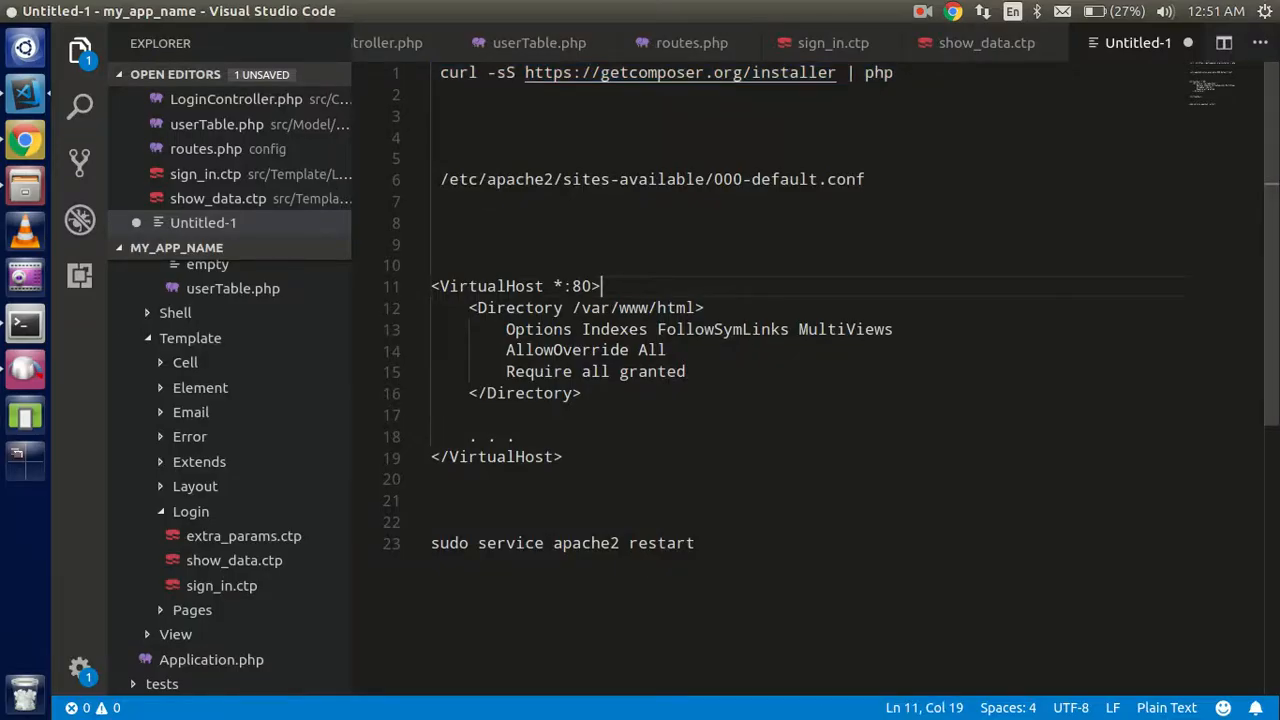
drag(440, 179, 864, 179)
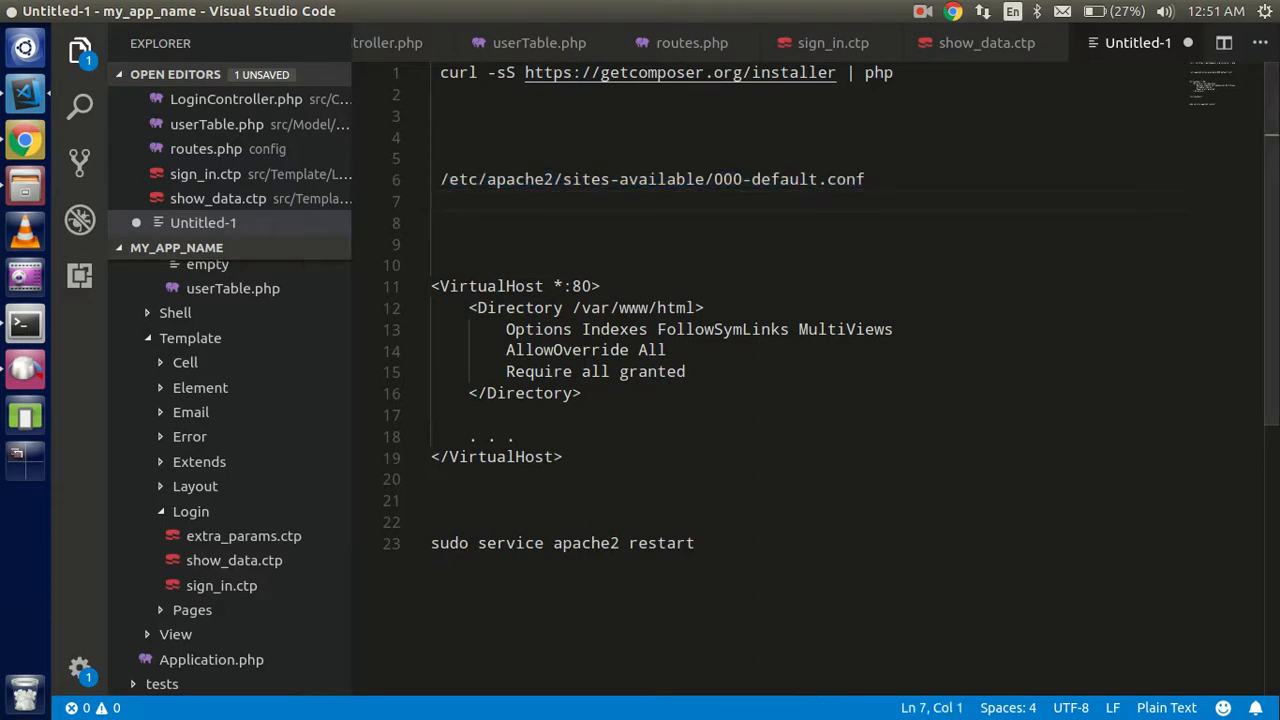
Step: Run sudo gedit /etc/apache2/sites-available/000-default.conf
click(24, 322)
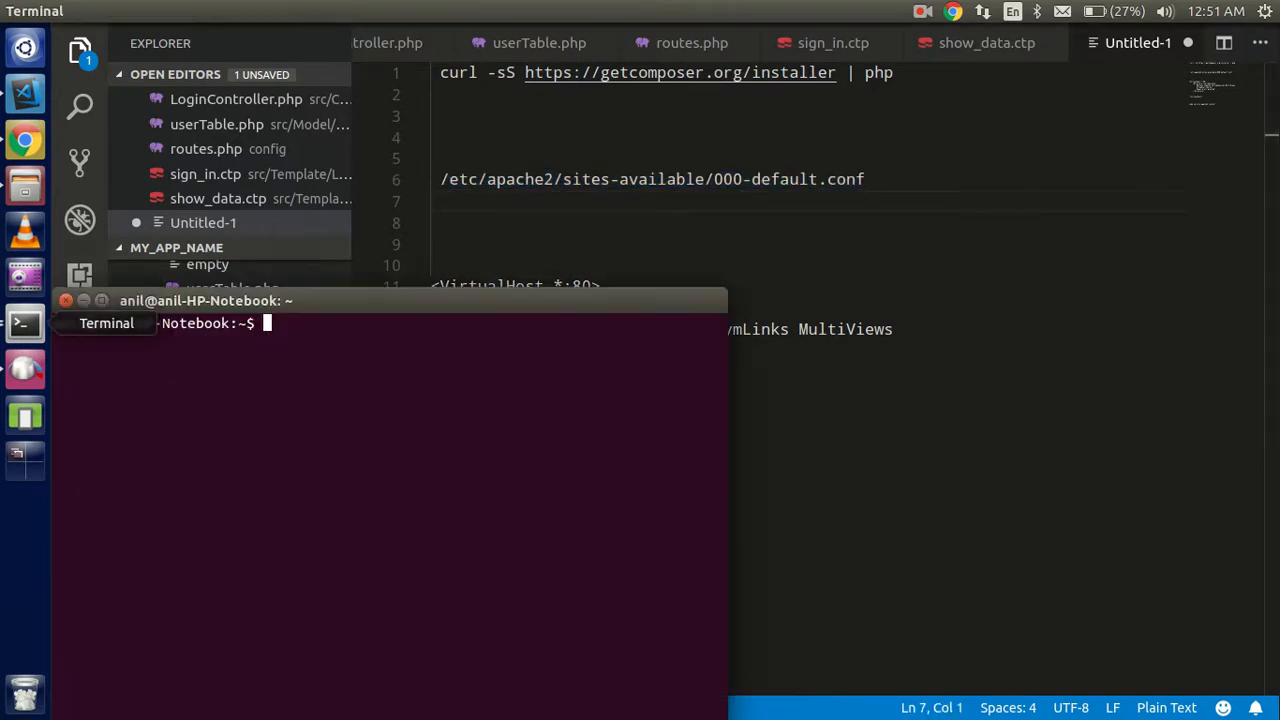
text(su)
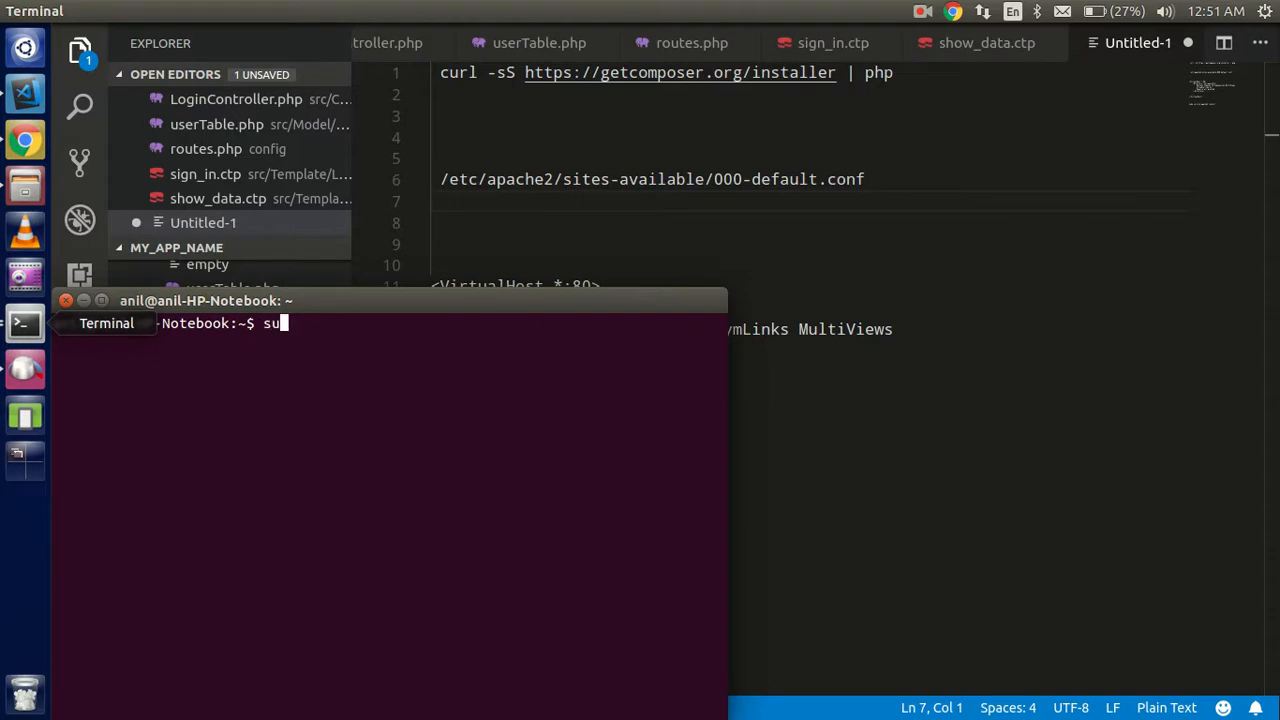
text(do)
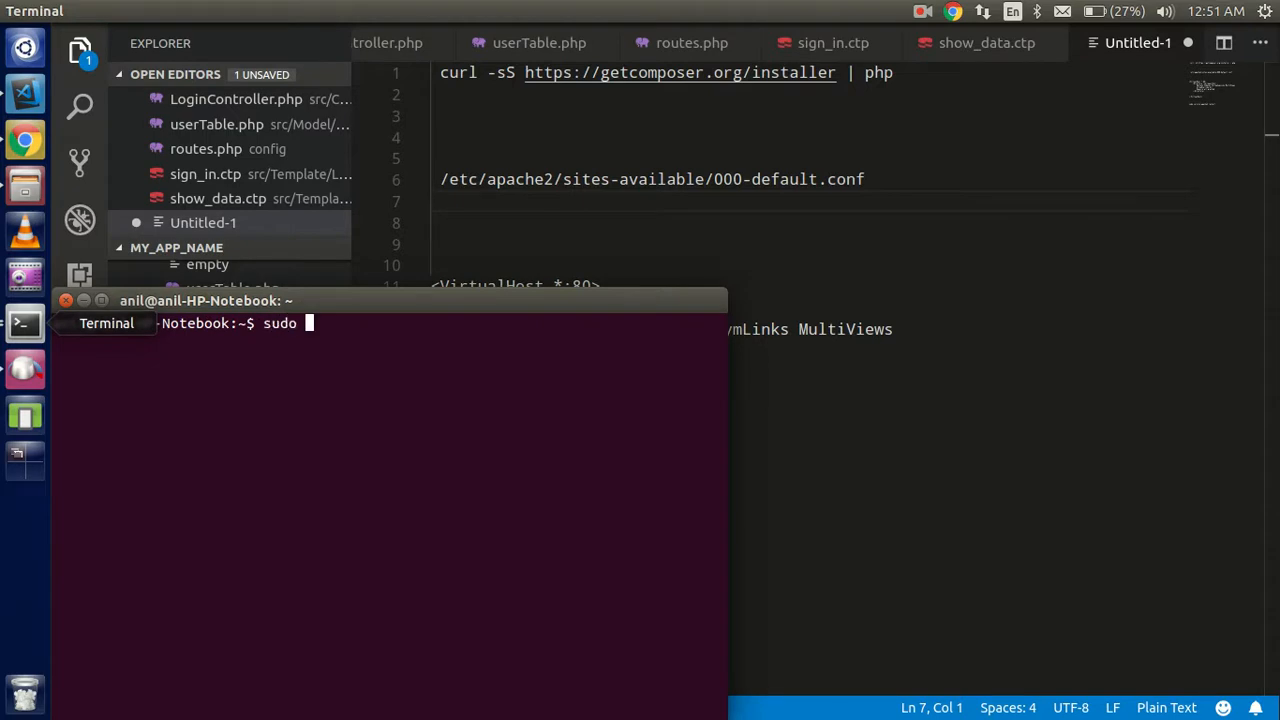
text(gedit)
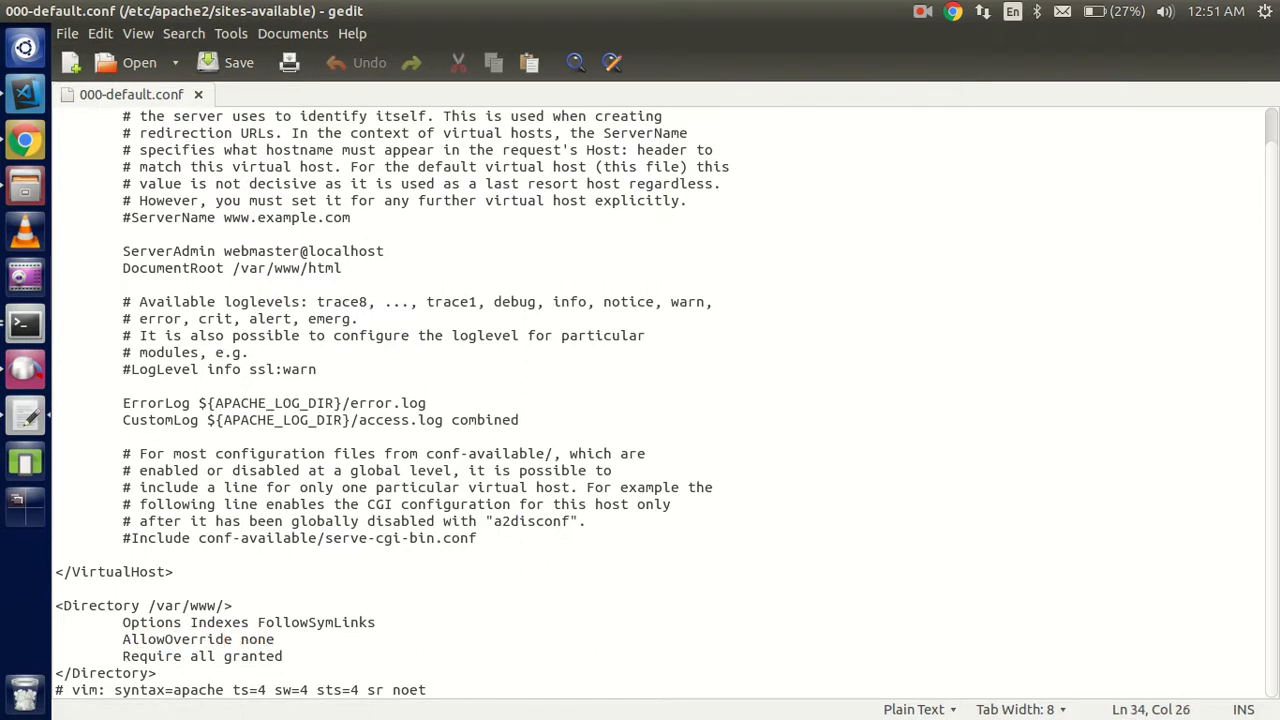
Step: Change AllowOverride from none to All in the /var/www/ Directory block and save
double_click(175, 639)
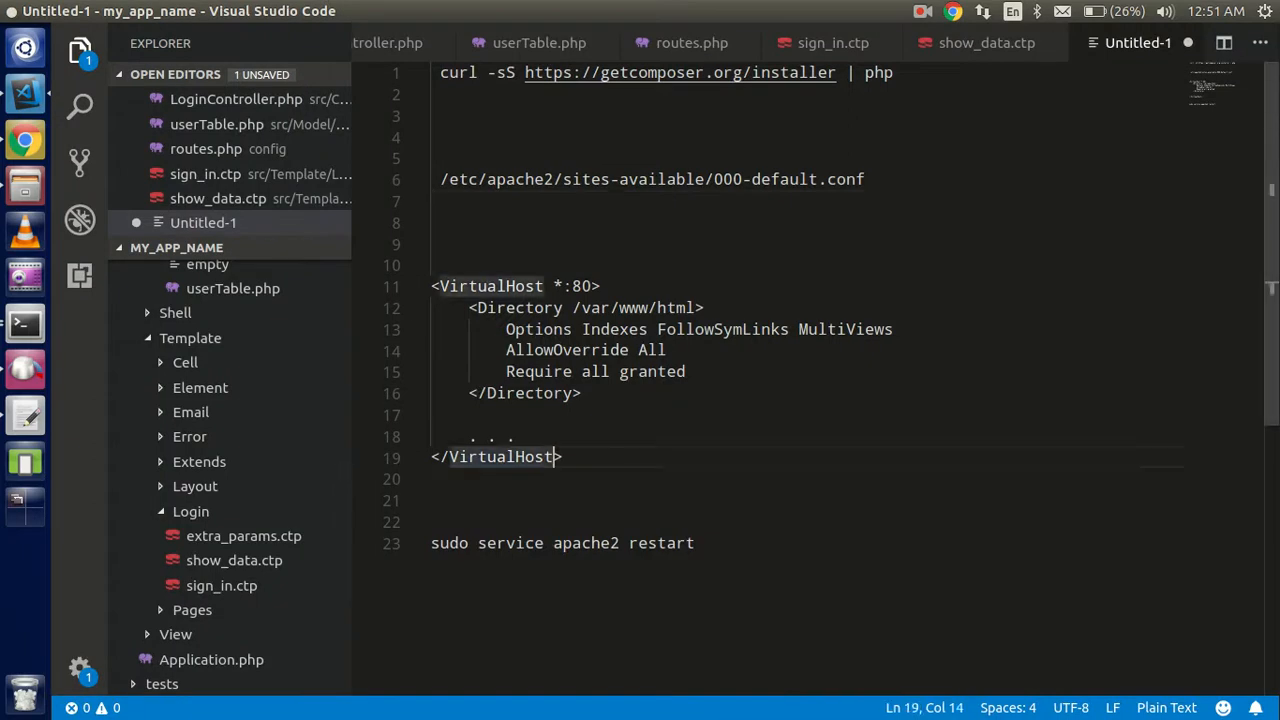
drag(431, 286, 563, 457)
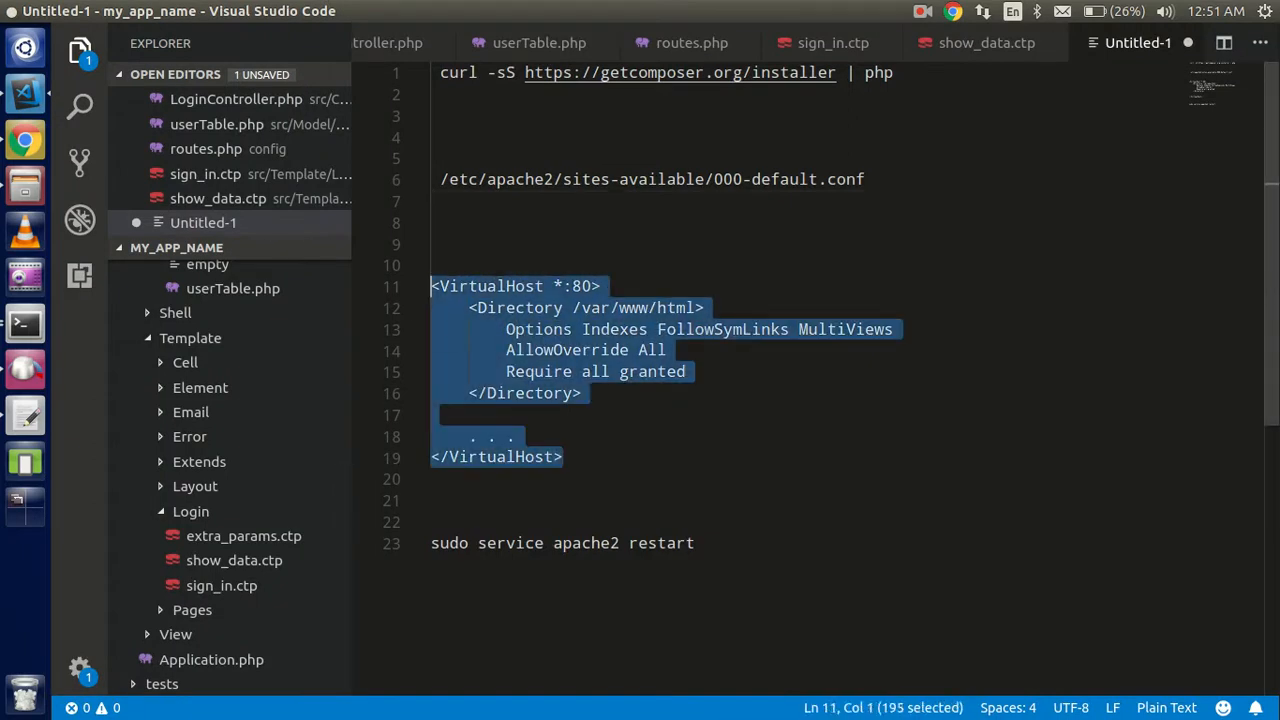
click(563, 456)
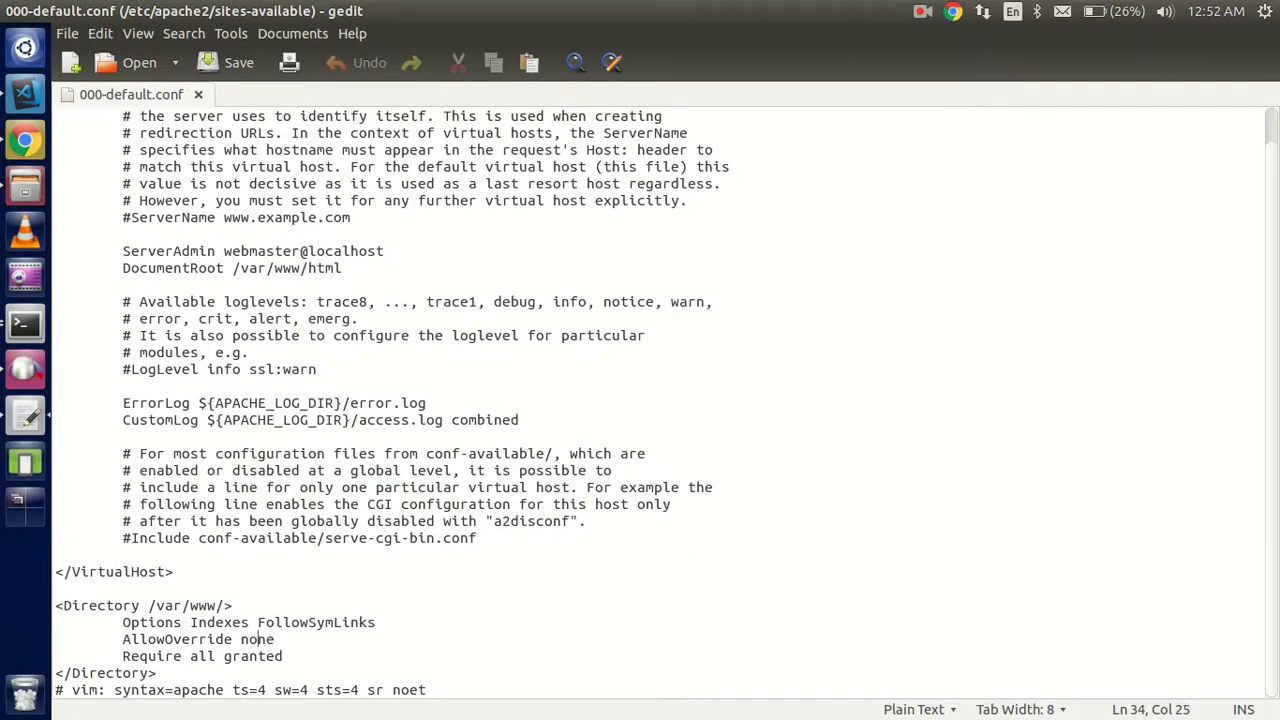
double_click(257, 639)
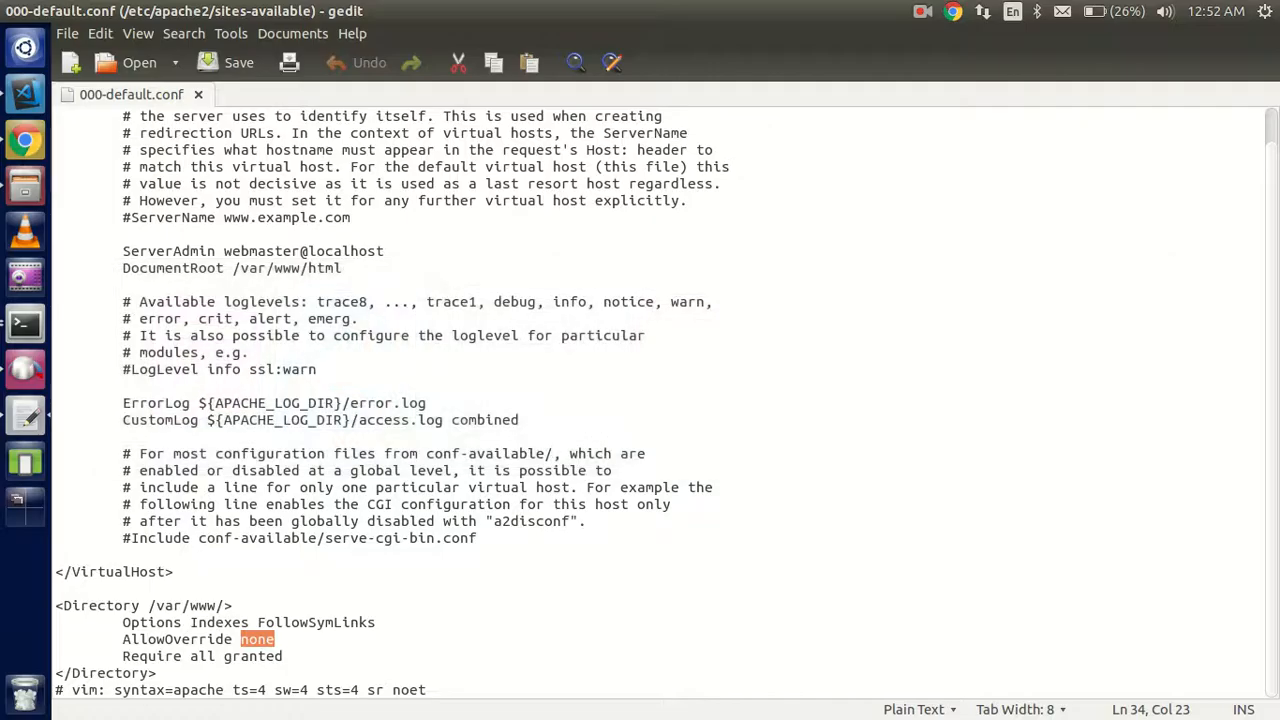
text(All)
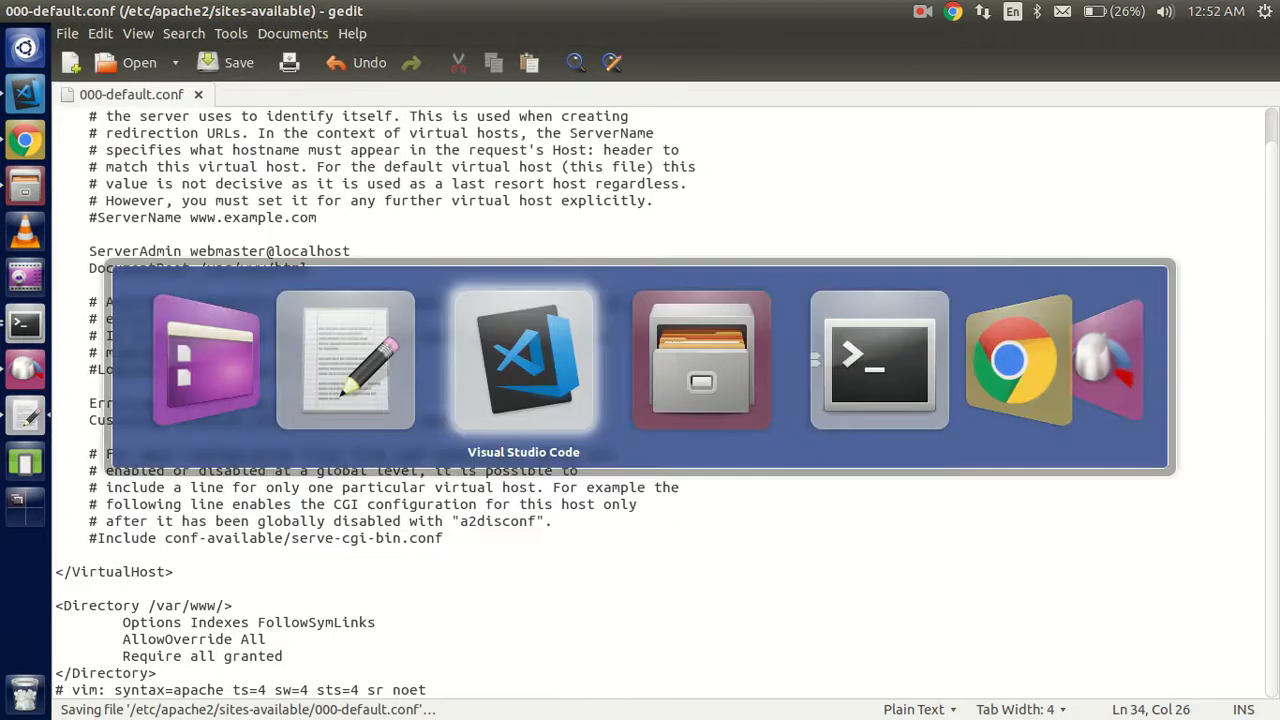
Step: Run sudo service apache2 restart in Terminal and confirm Apache reports OK
click(522, 360)
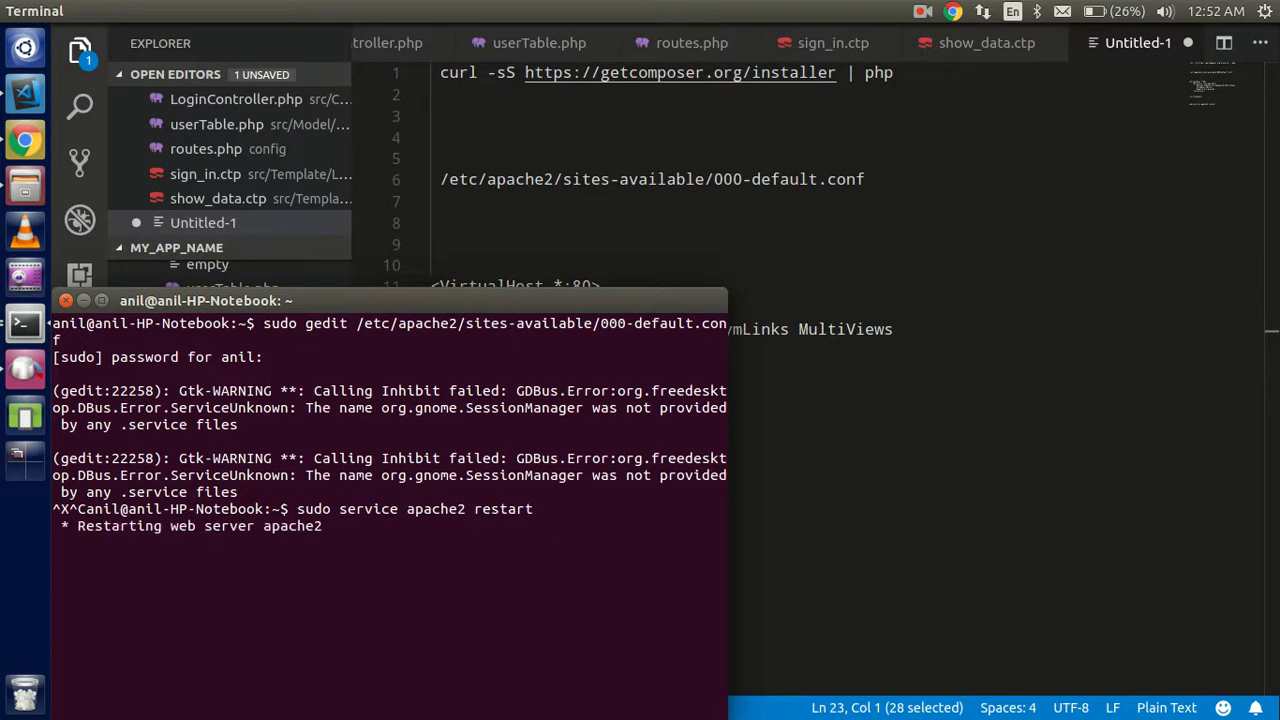
key(Return)
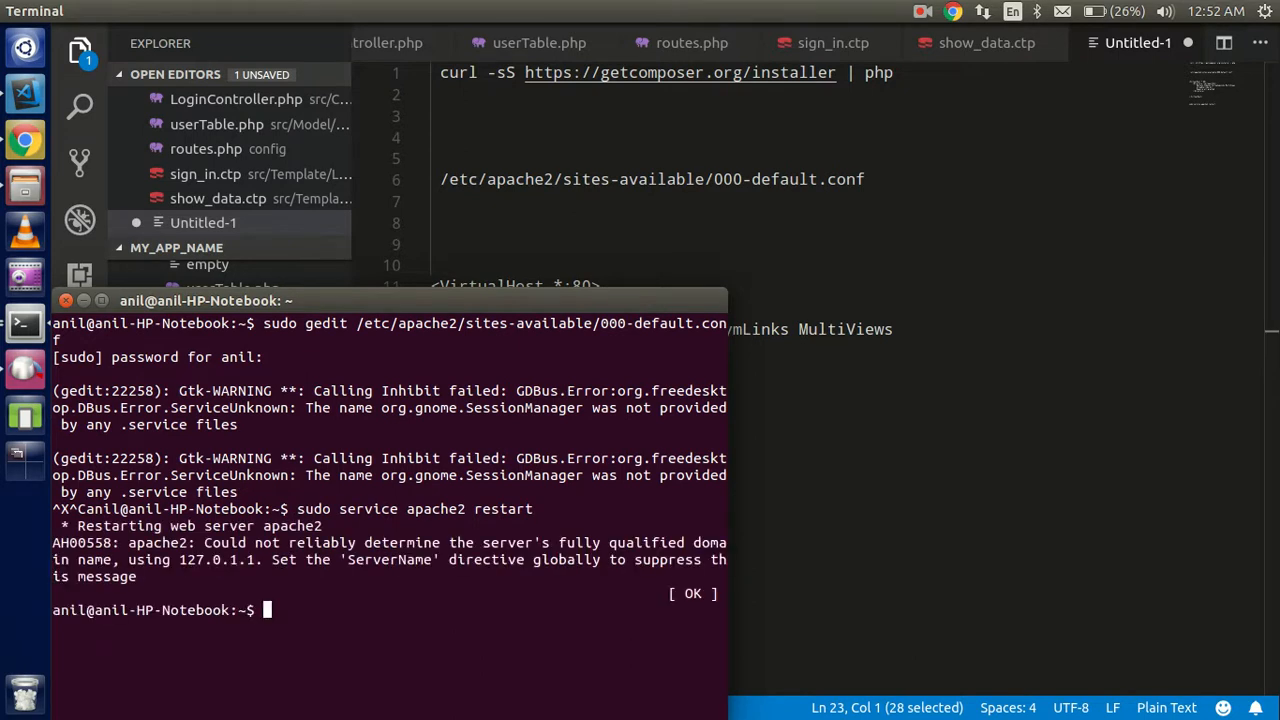
click(24, 140)
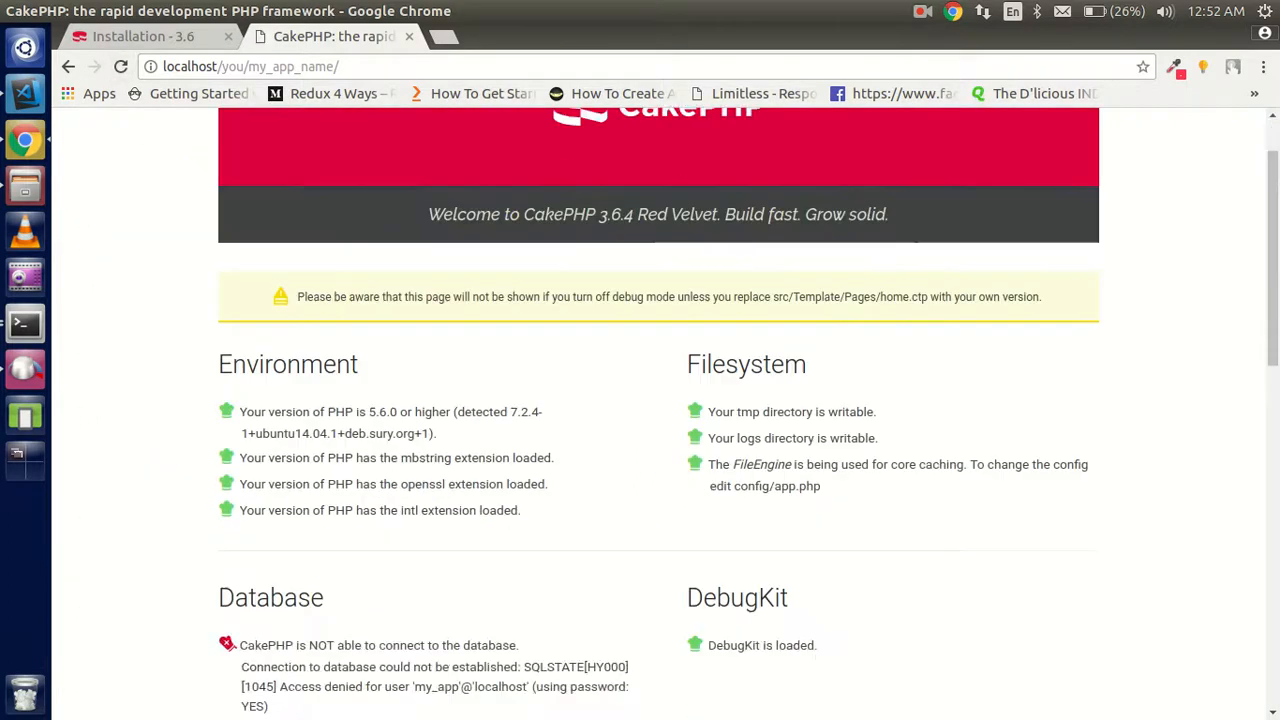
Step: Scroll the styled CakePHP welcome page down to More about Cake and back up
scroll(up, 3)
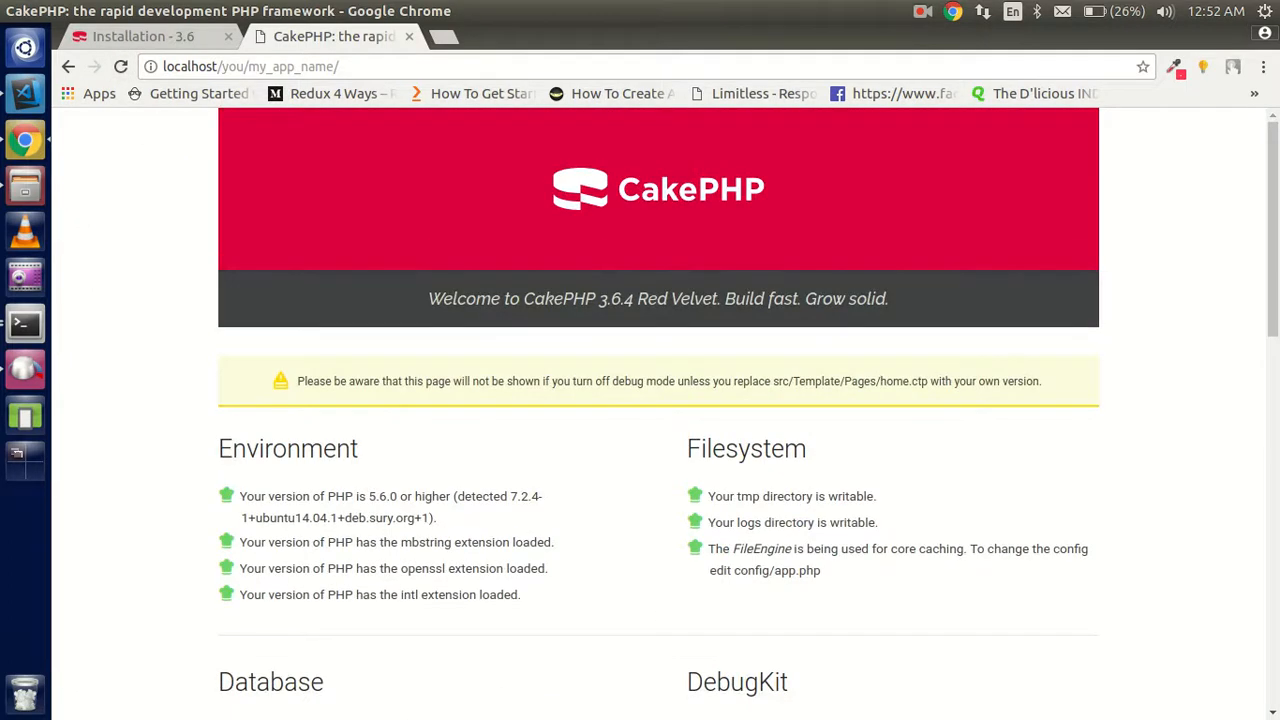
scroll(down, 3)
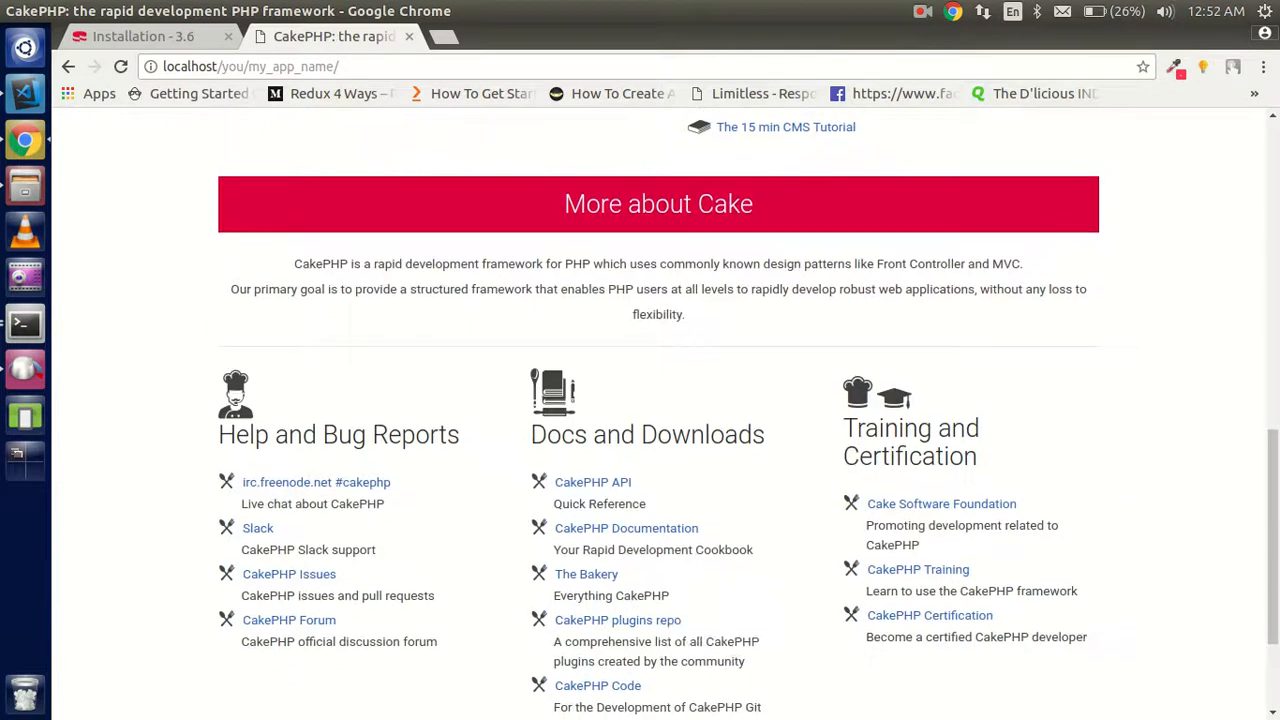
scroll(up, 3)
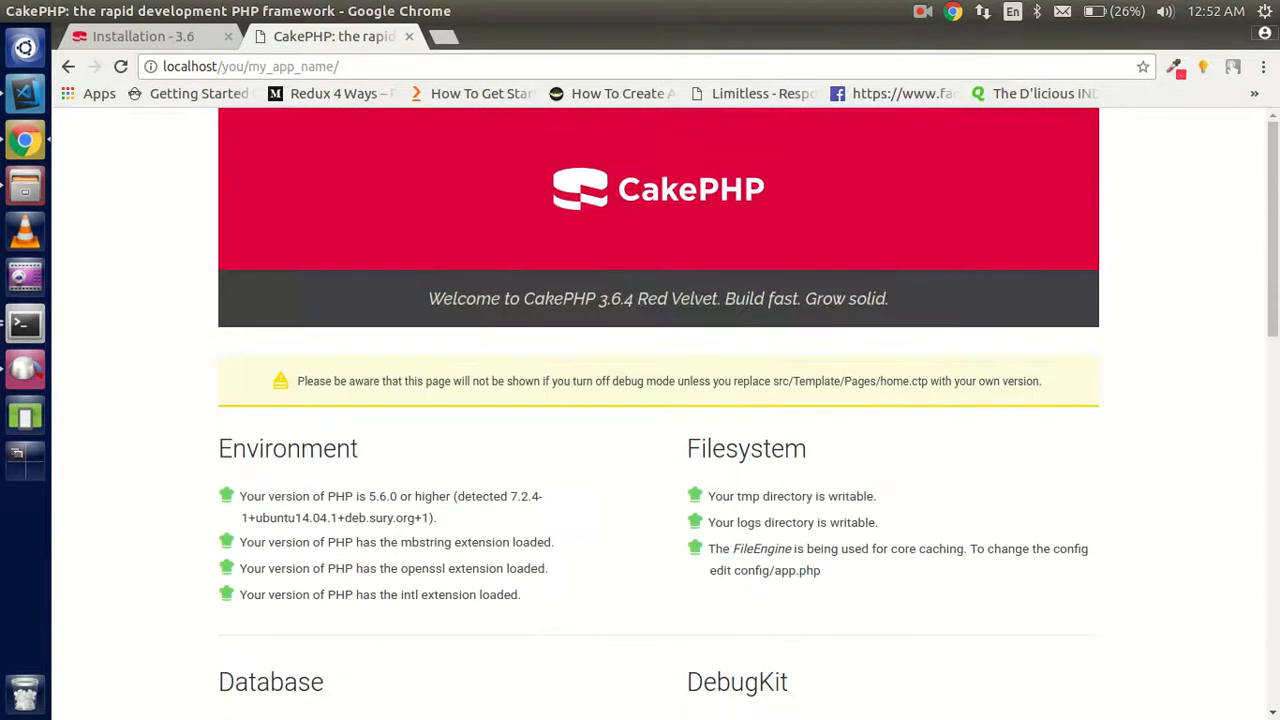